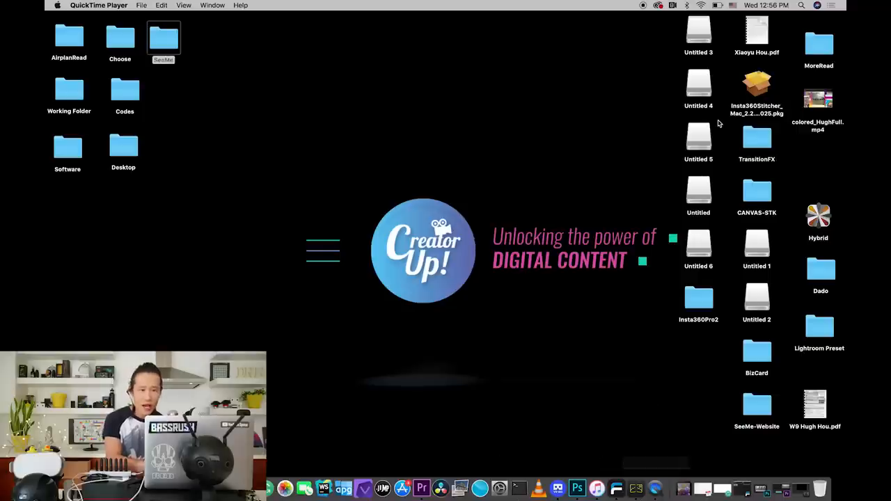
{"action": "mouse_move", "coordinate": [746, 150]}
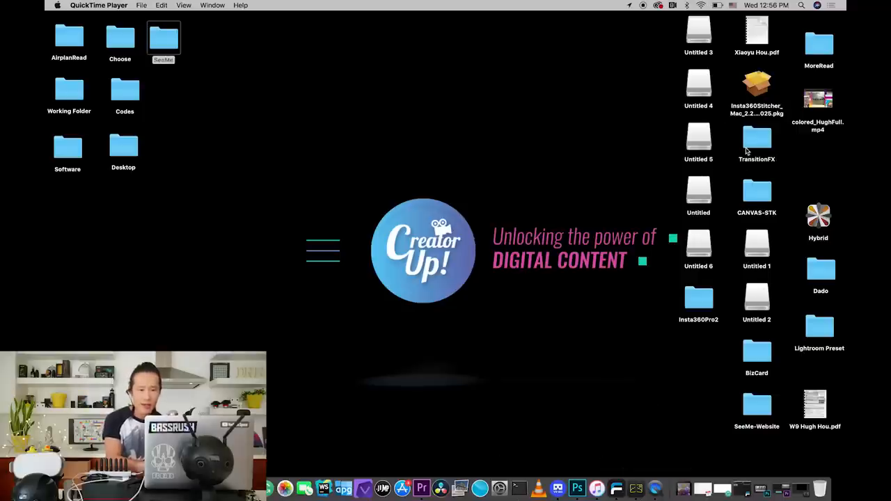
{"action": "mouse_move", "coordinate": [794, 239]}
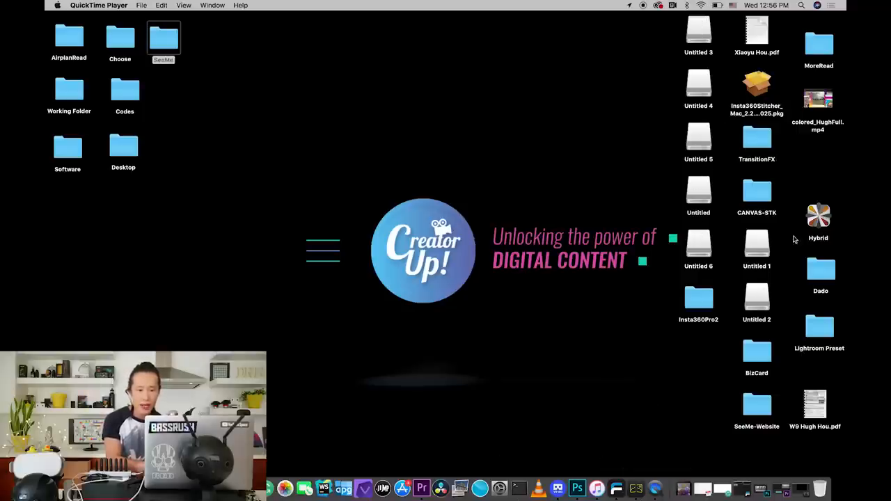
{"action": "mouse_move", "coordinate": [641, 489]}
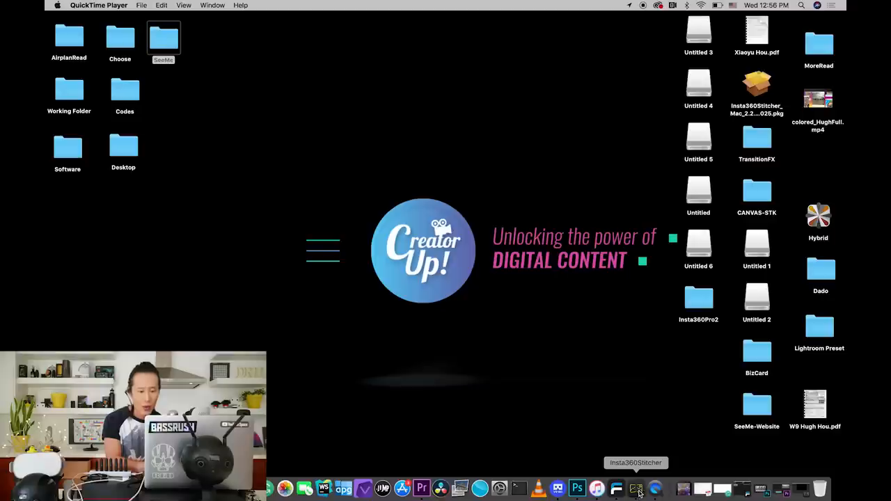
Launch Stitcher, start the Pro 2 SD-card import and choose to select a storage card's root directory.
{"action": "left_click", "coordinate": [640, 487]}
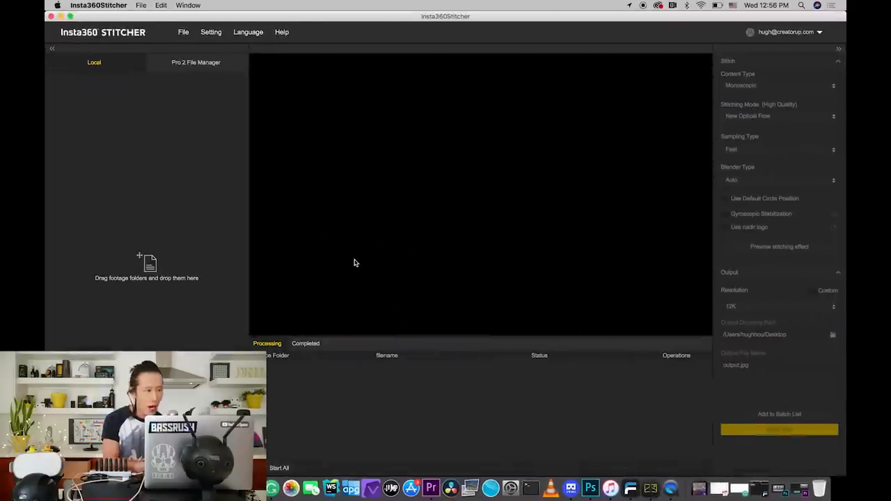
{"action": "mouse_move", "coordinate": [219, 70]}
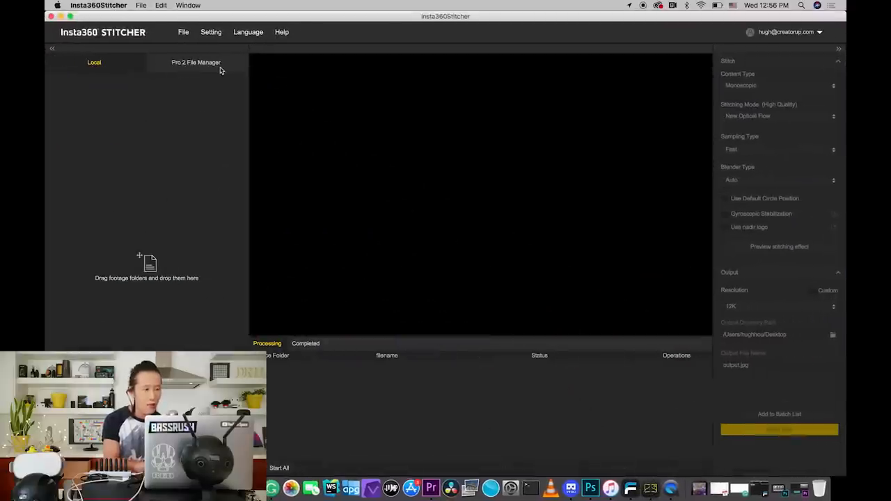
{"action": "left_click", "coordinate": [195, 61]}
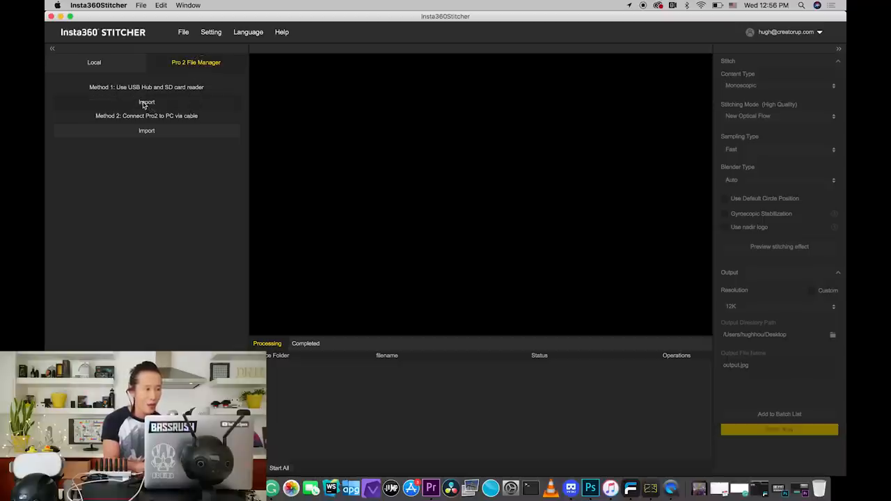
{"action": "left_click", "coordinate": [146, 103]}
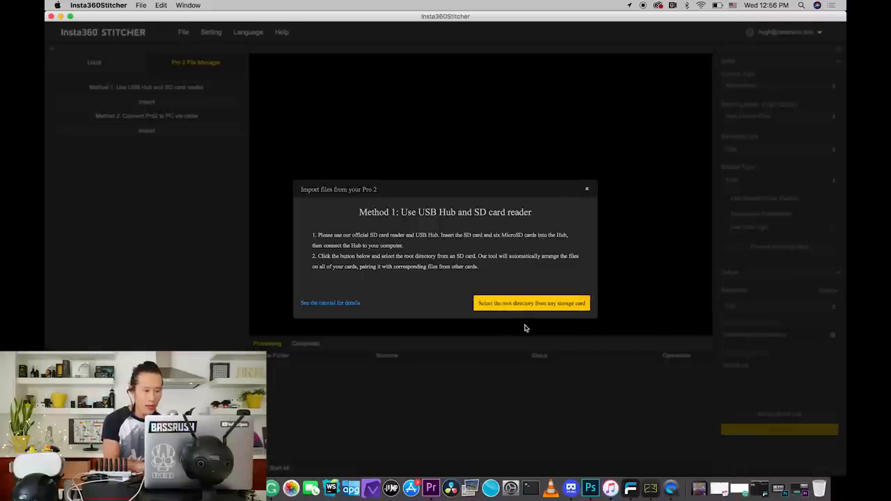
{"action": "mouse_move", "coordinate": [484, 311]}
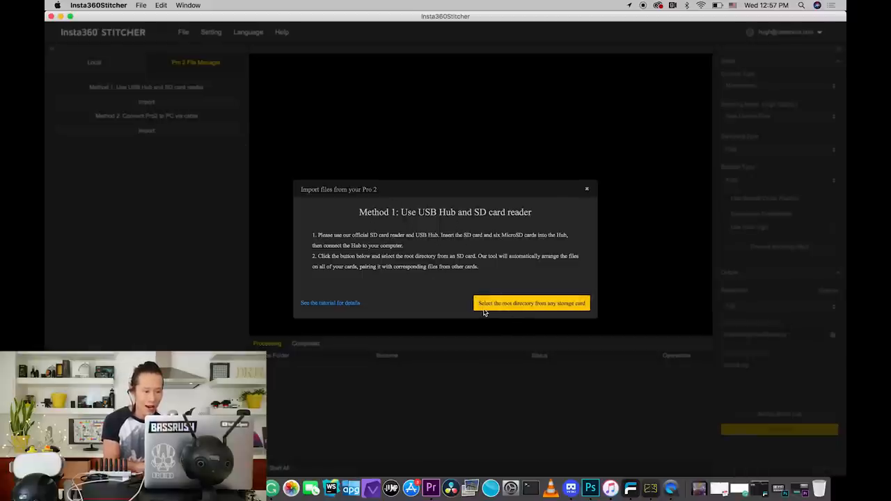
{"action": "mouse_move", "coordinate": [513, 307]}
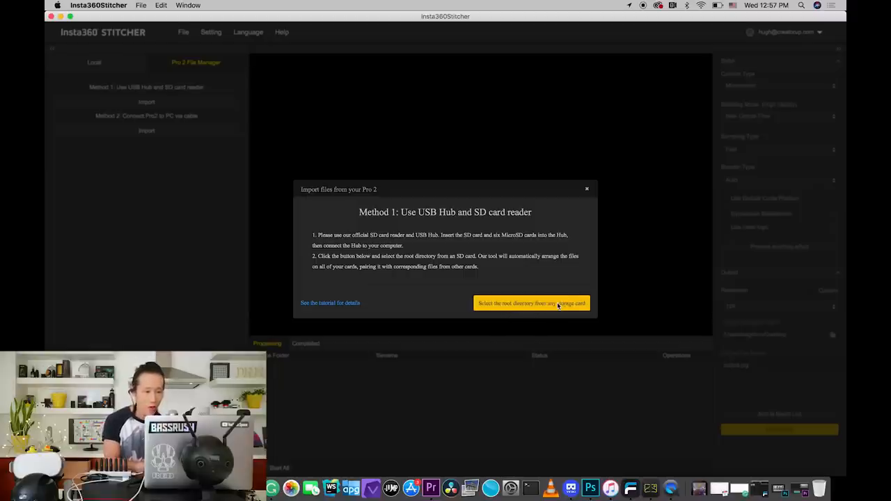
{"action": "left_click", "coordinate": [531, 303]}
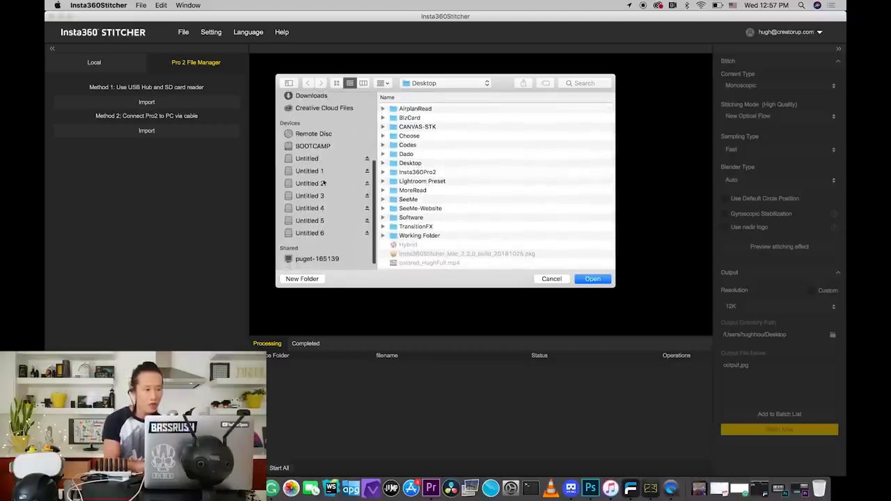
Load the Untitled 1 card's five VID clips into the file manager and play a clip preview.
{"action": "left_click", "coordinate": [309, 170]}
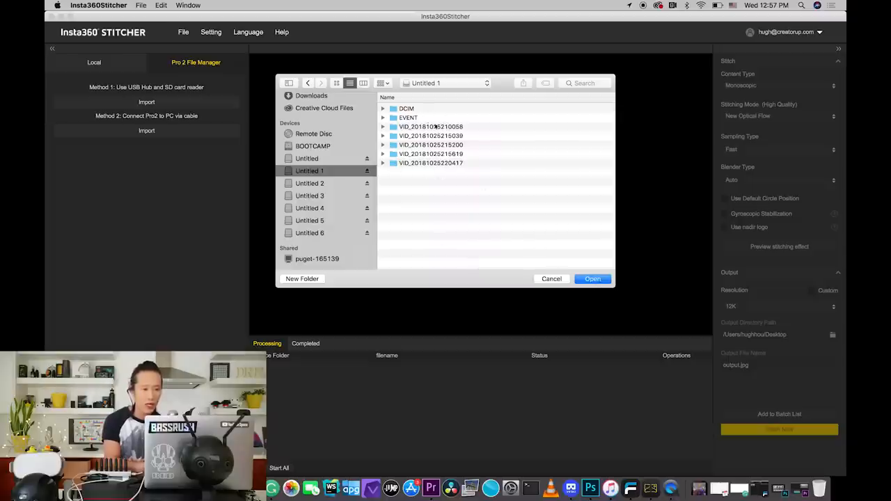
{"action": "left_click", "coordinate": [552, 278]}
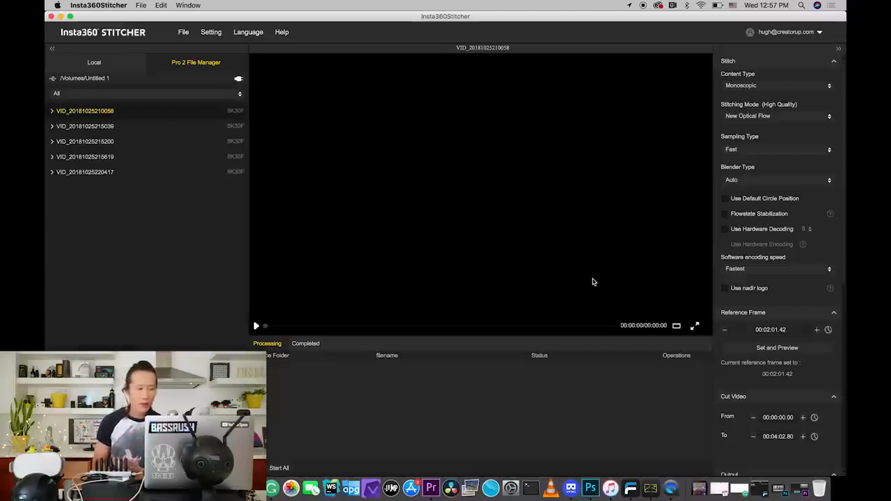
{"action": "left_click", "coordinate": [256, 326]}
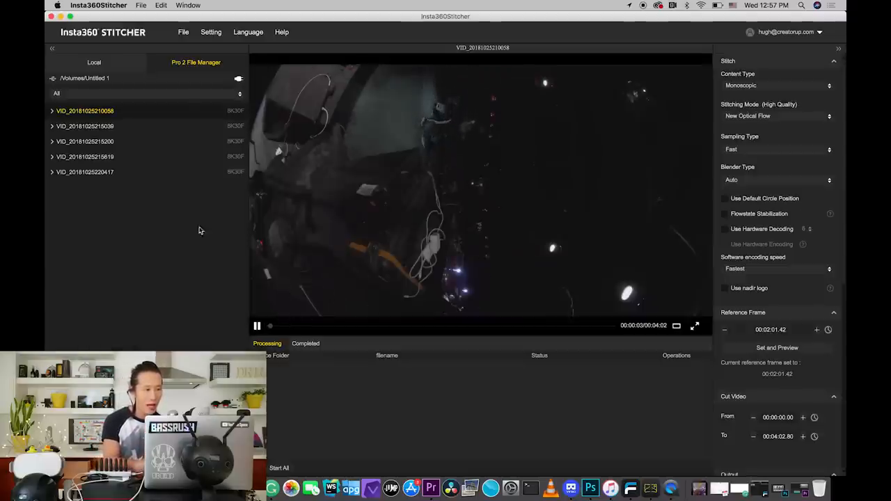
{"action": "left_click", "coordinate": [256, 326]}
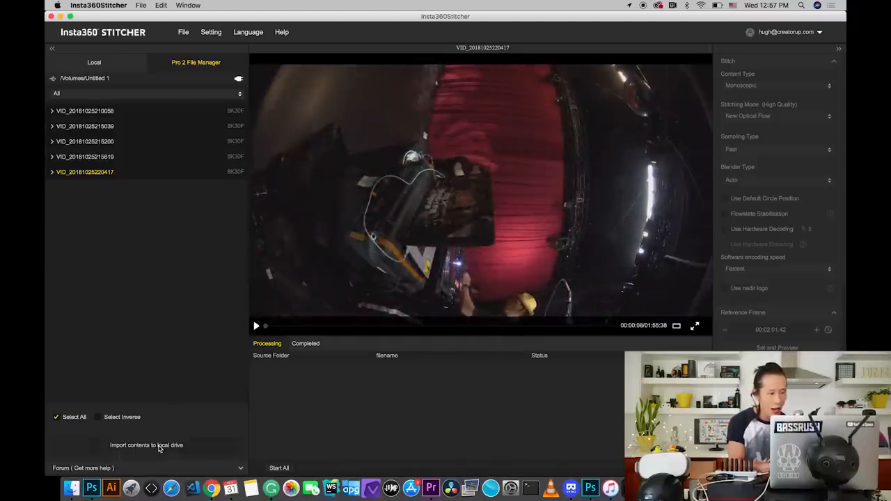
Import the five clip groups to the Desktop/SeeMe folder, confirming in the Info dialog.
{"action": "left_click", "coordinate": [146, 445]}
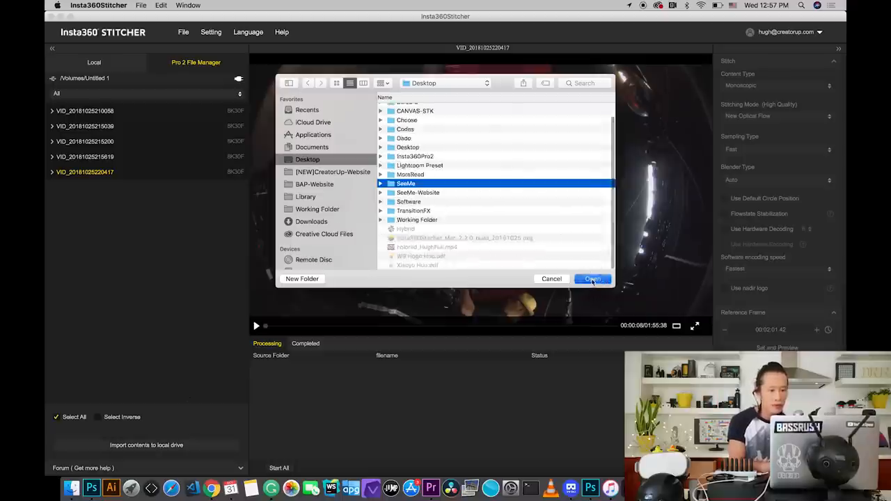
{"action": "left_click", "coordinate": [593, 279]}
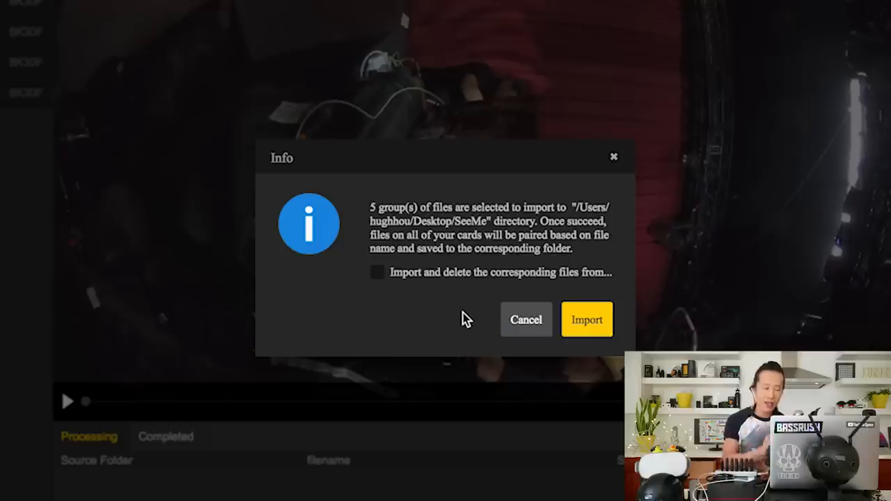
{"action": "mouse_move", "coordinate": [368, 280]}
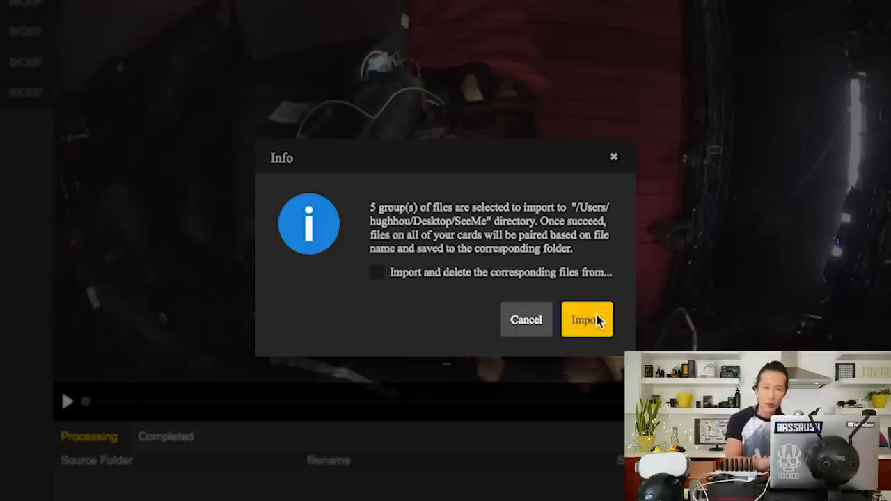
{"action": "left_click", "coordinate": [586, 318]}
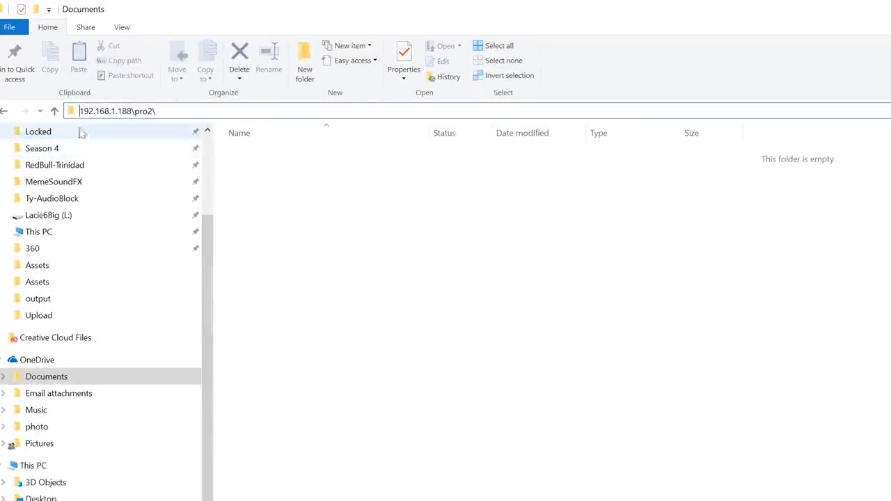
{"action": "mouse_move", "coordinate": [89, 126]}
{"action": "type", "text": "\\\\"}
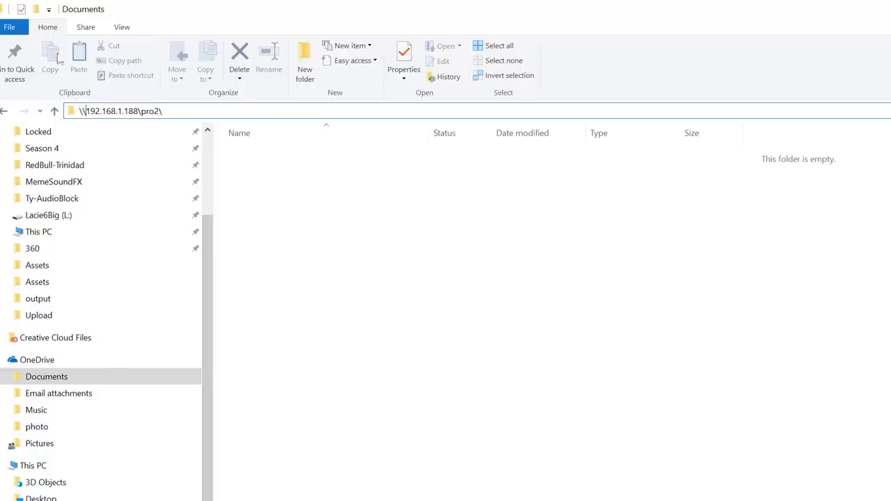
Browse the camera's \\192.168.1.188\pro2 share, checking the mSD1 folder's clips and another card folder.
{"action": "left_click", "coordinate": [139, 112]}
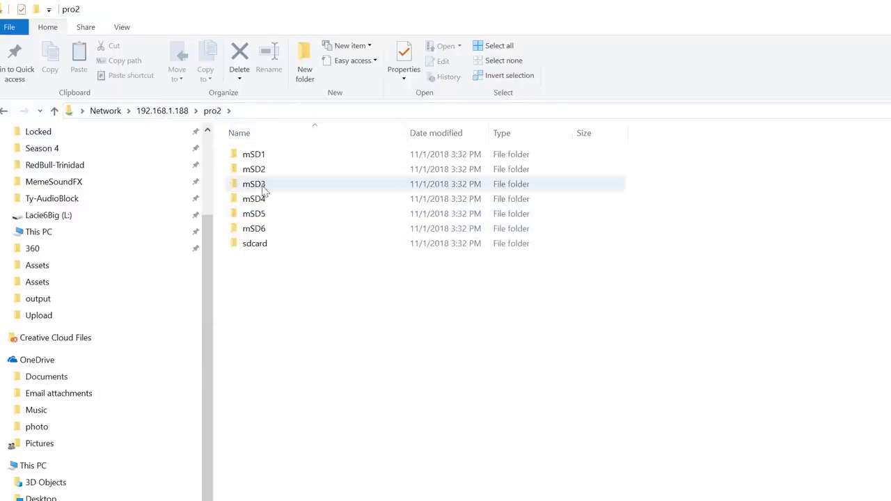
{"action": "double_click", "coordinate": [254, 153]}
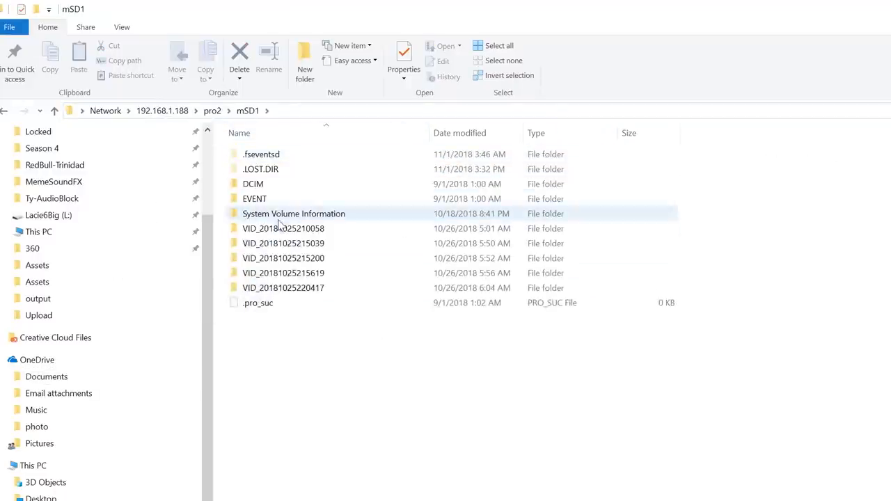
{"action": "left_click", "coordinate": [6, 111]}
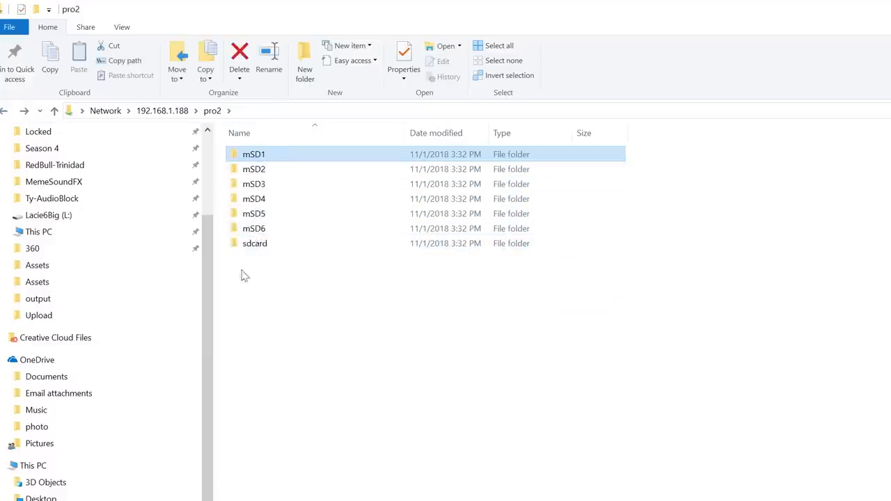
{"action": "double_click", "coordinate": [255, 242]}
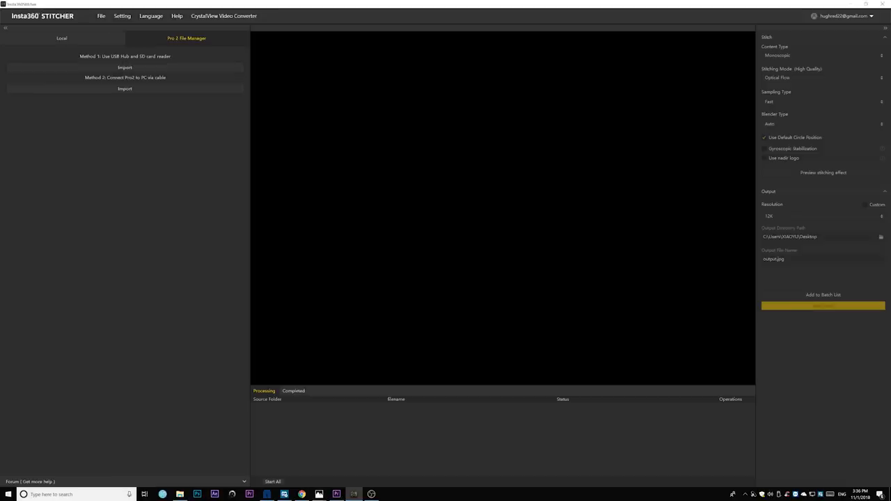
{"action": "mouse_move", "coordinate": [142, 158]}
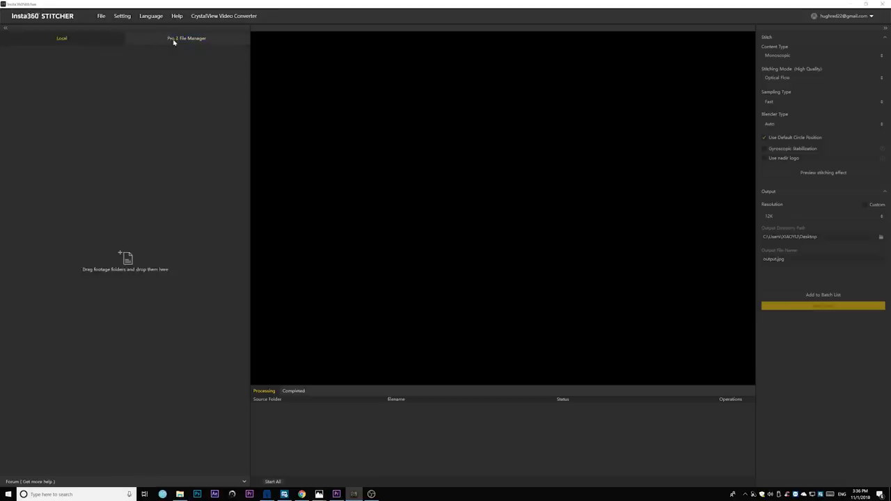
Switch to the Pro 2 File Manager to see the camera import options.
{"action": "left_click", "coordinate": [184, 38]}
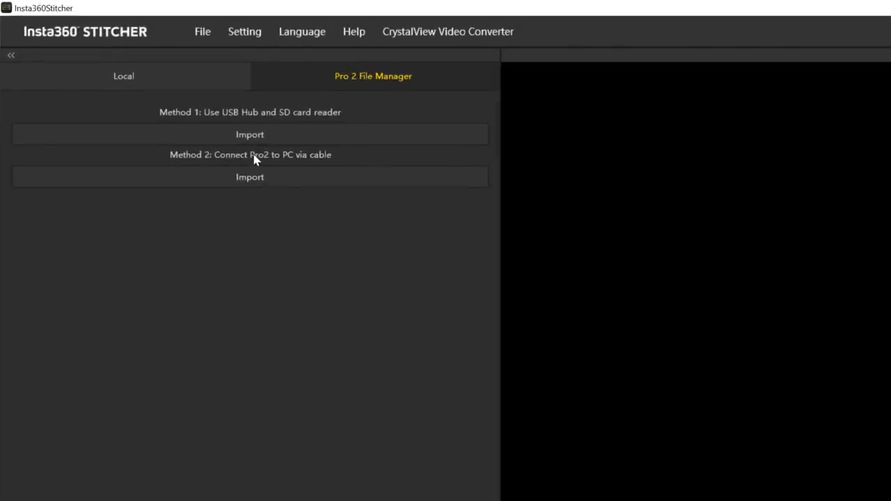
{"action": "mouse_move", "coordinate": [293, 164]}
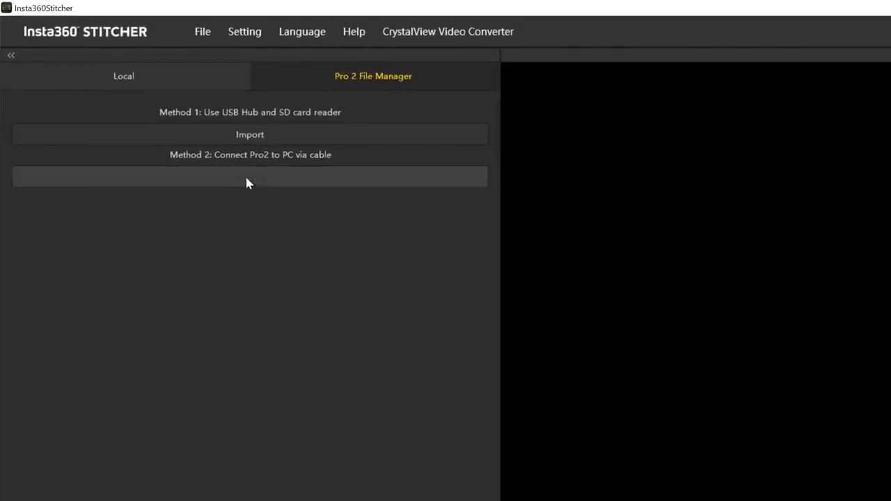
Connect to the Pro 2 via cable and select the camera's network folder to list its VID clips.
{"action": "left_click", "coordinate": [251, 175]}
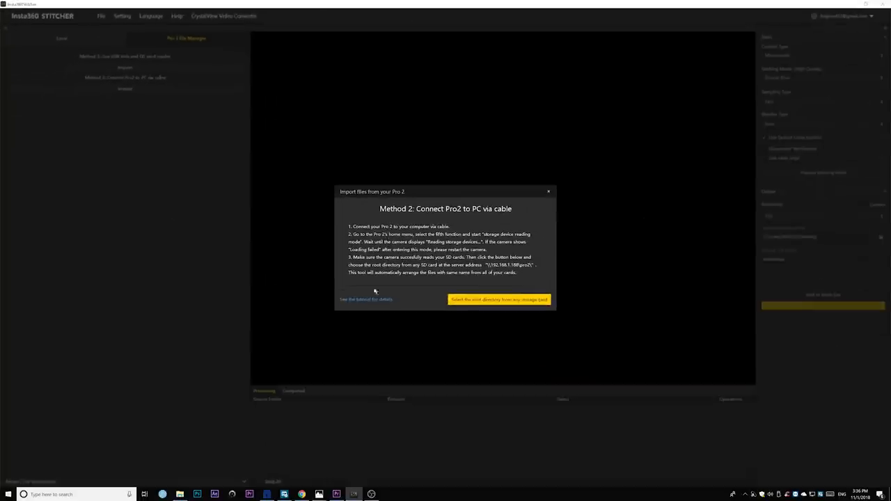
{"action": "mouse_move", "coordinate": [500, 304]}
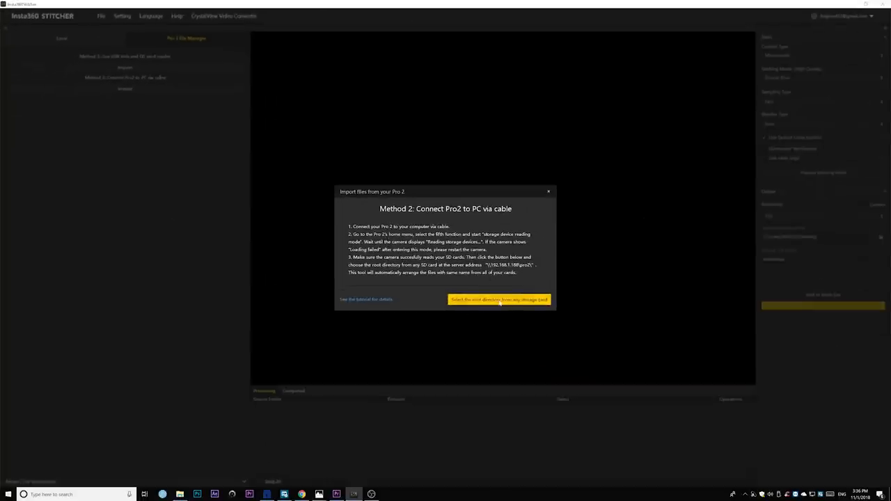
{"action": "left_click", "coordinate": [500, 300]}
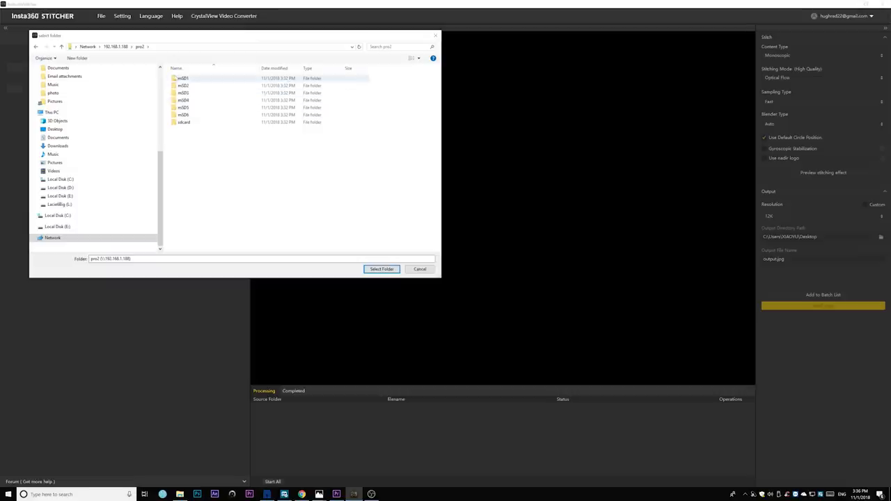
{"action": "left_click", "coordinate": [184, 78]}
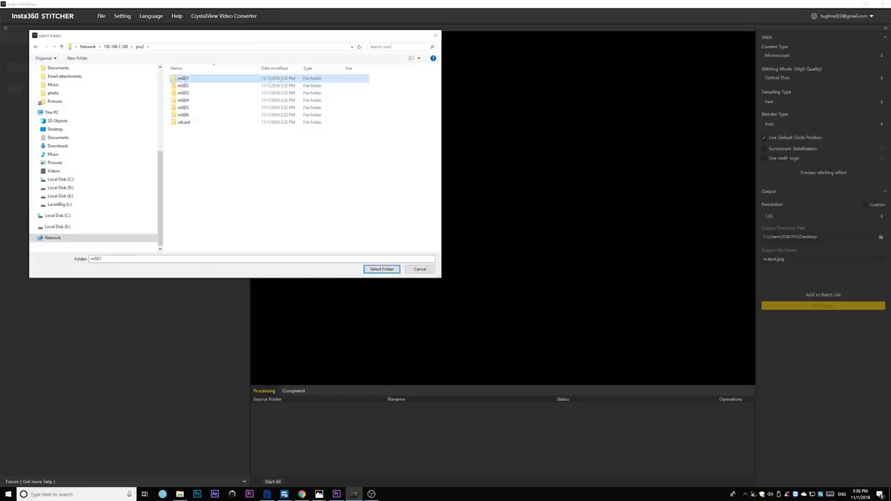
{"action": "left_click", "coordinate": [382, 268]}
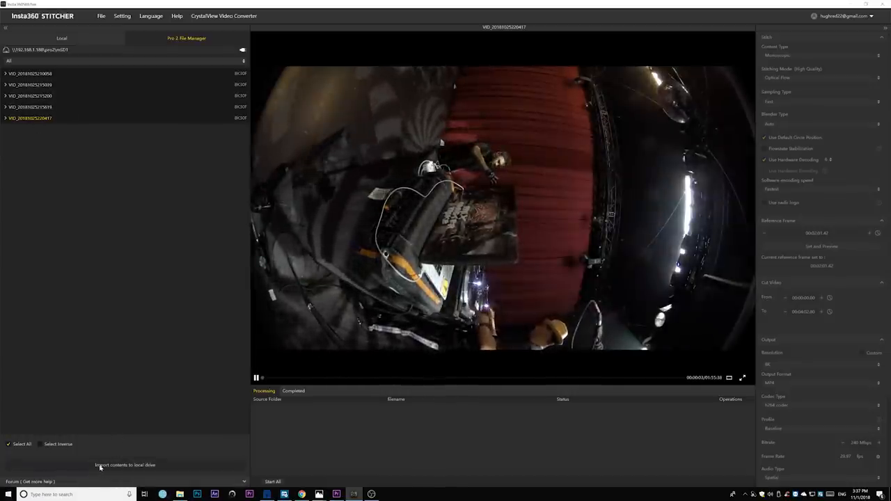
Import the listed camera clips to a folder on the Desktop.
{"action": "left_click", "coordinate": [125, 465]}
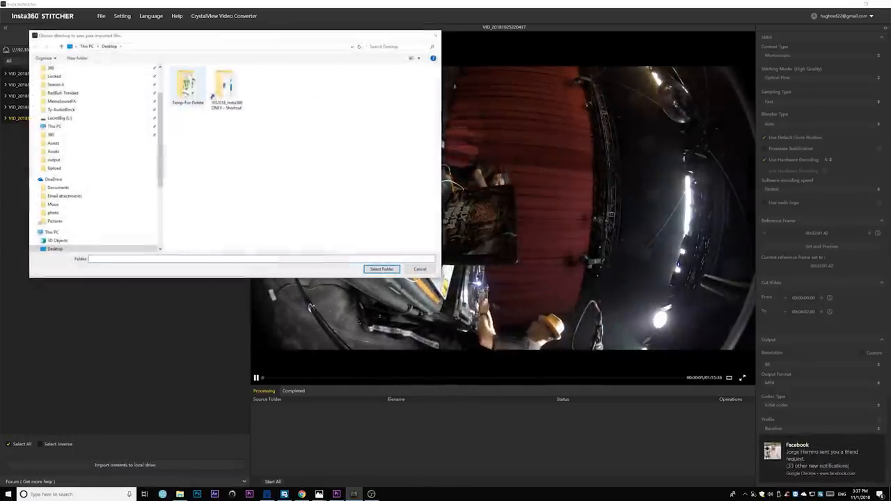
{"action": "left_click", "coordinate": [58, 117]}
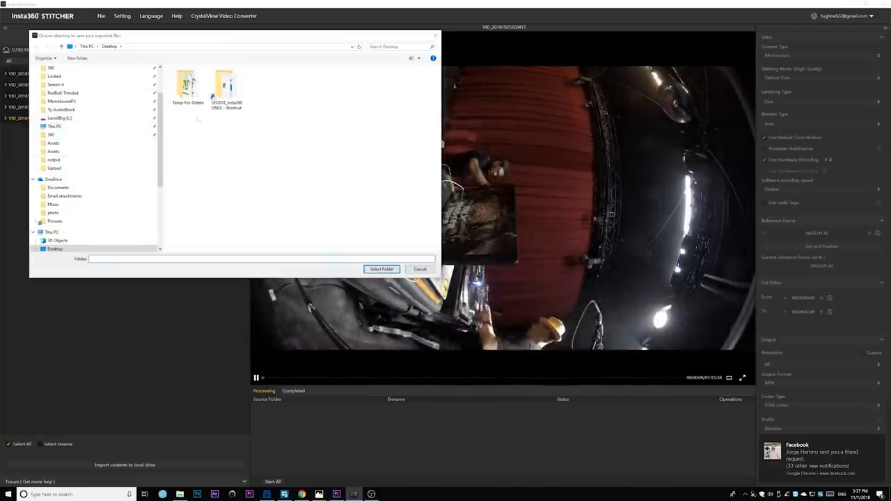
{"action": "left_click", "coordinate": [186, 83]}
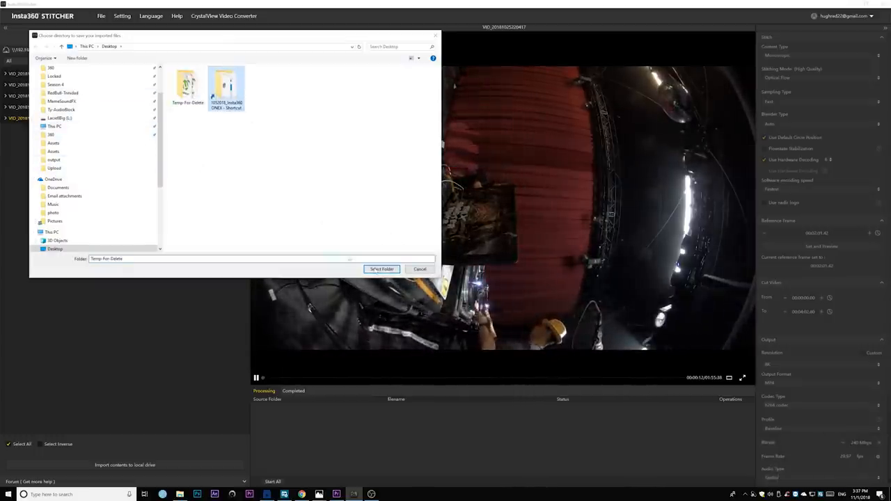
{"action": "left_click", "coordinate": [381, 268]}
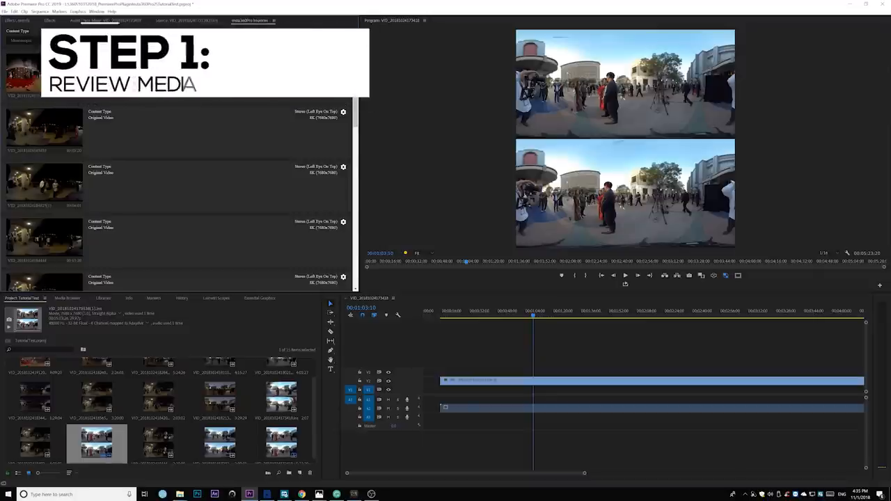
Note 'IN STITCHER' while reviewing the imported stereo 360 clips in Premiere Pro.
{"action": "type", "text": "IN STITCHER"}
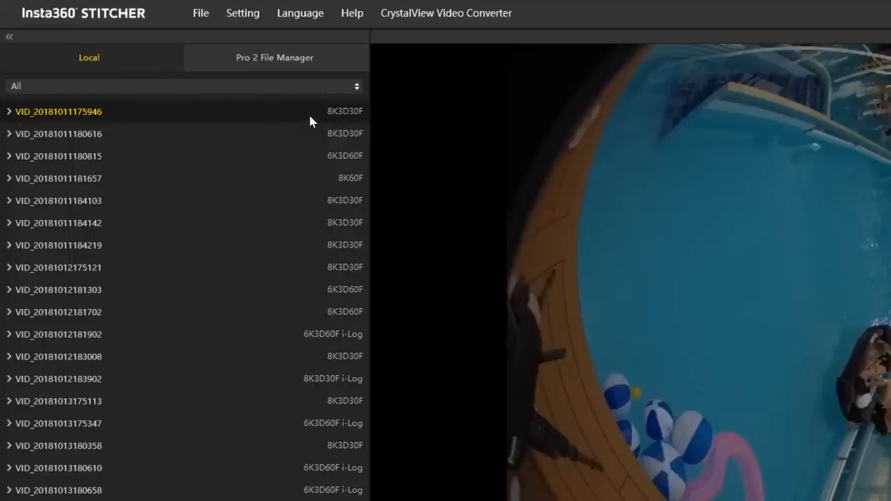
{"action": "mouse_move", "coordinate": [359, 126]}
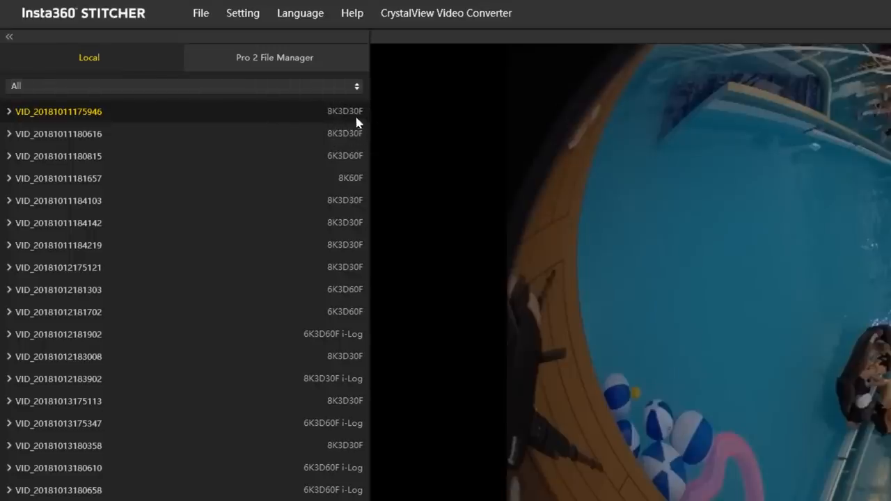
{"action": "mouse_move", "coordinate": [350, 203]}
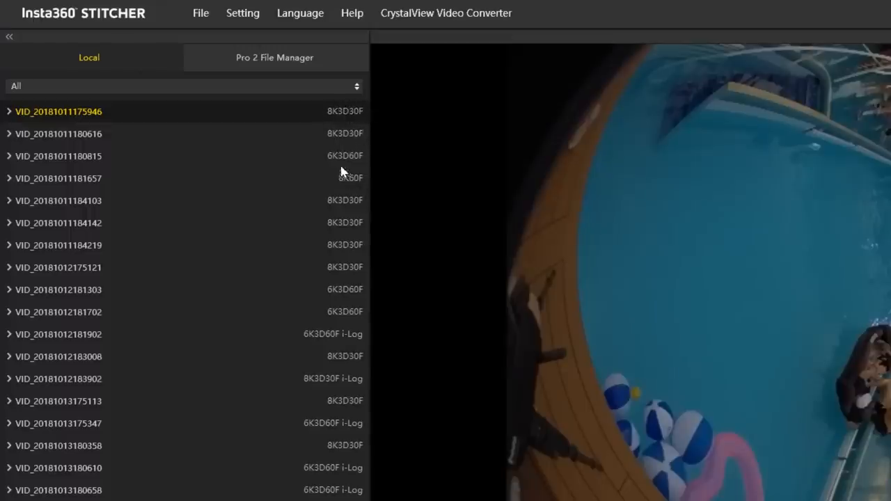
{"action": "mouse_move", "coordinate": [322, 352]}
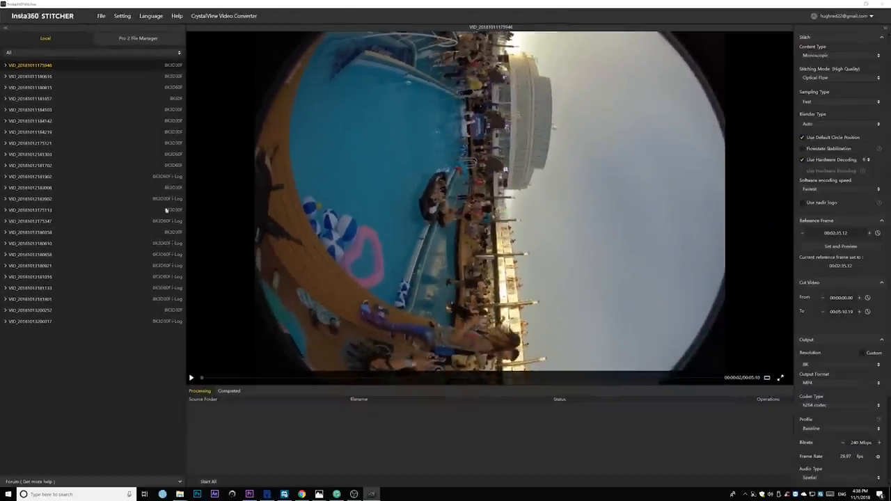
{"action": "left_click", "coordinate": [30, 209]}
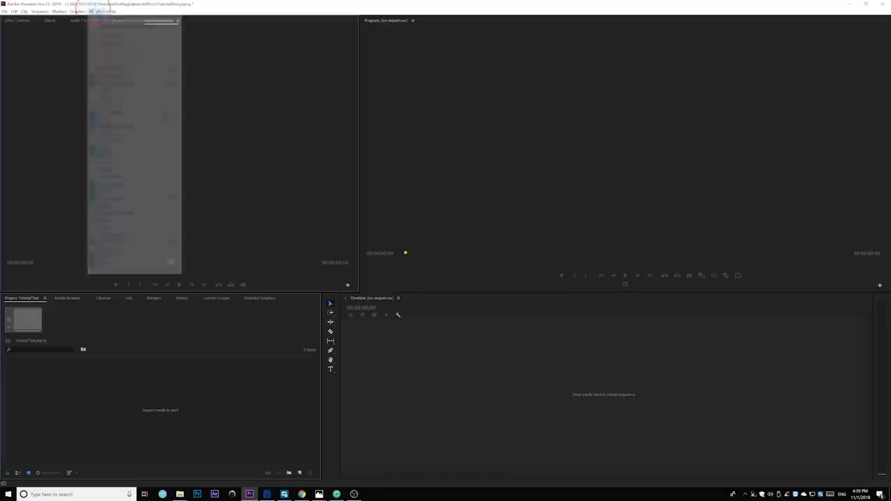
Open the Insta360Pro Importer panel via Window > Extensions.
{"action": "left_click", "coordinate": [89, 11]}
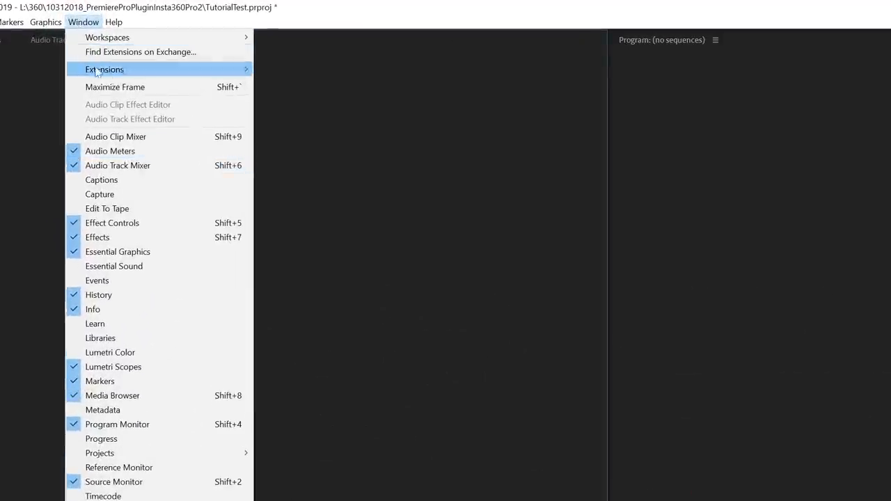
{"action": "mouse_move", "coordinate": [105, 69]}
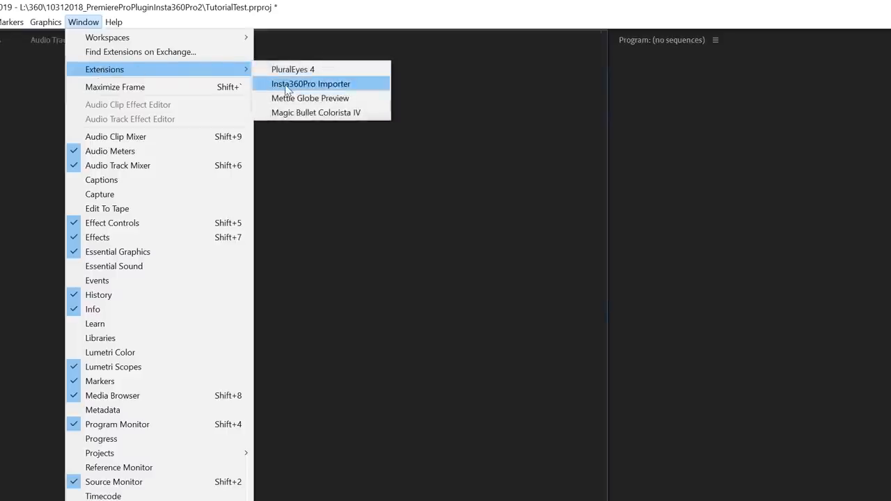
{"action": "left_click", "coordinate": [311, 83]}
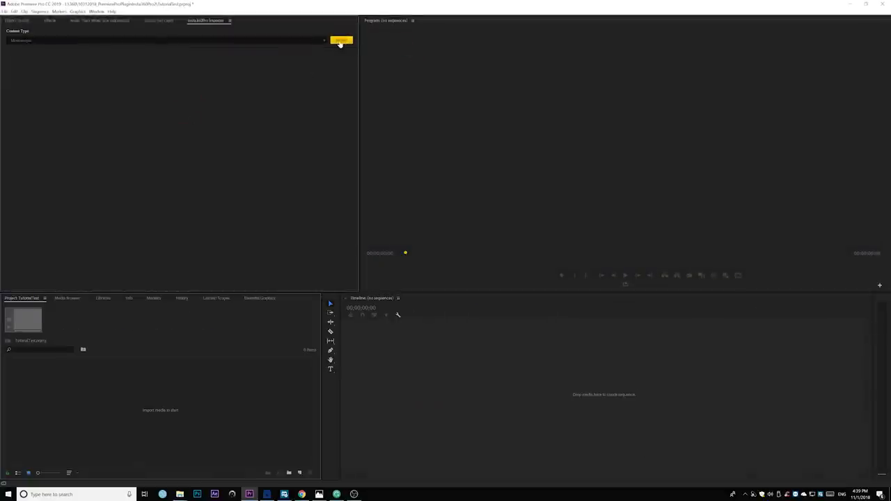
Import all the selected VID clip folders through the Insta360Pro Importer.
{"action": "left_click", "coordinate": [339, 39]}
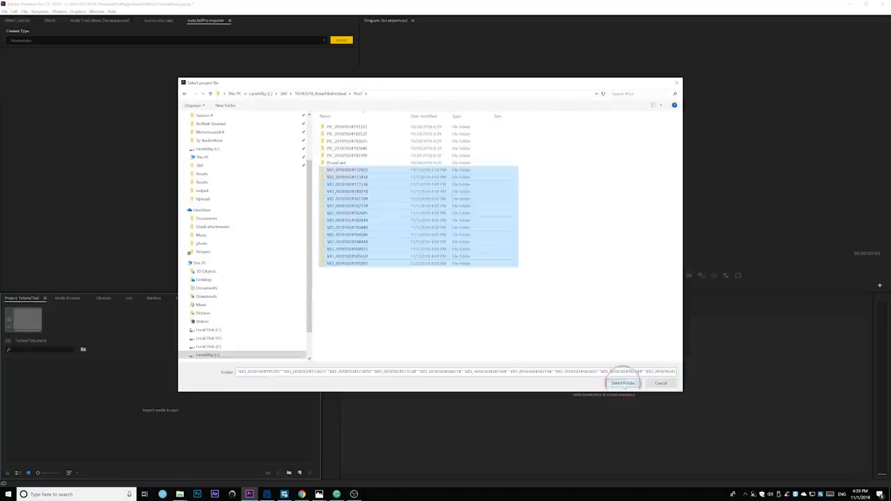
{"action": "left_click", "coordinate": [621, 384]}
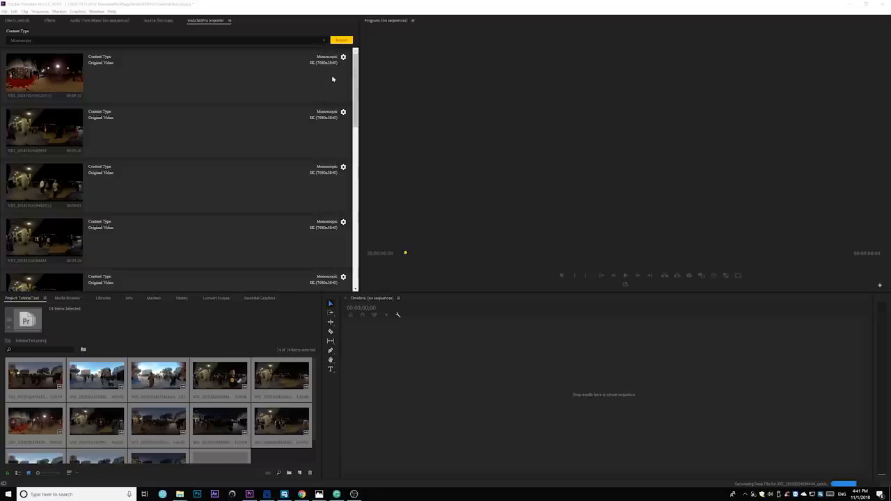
{"action": "mouse_move", "coordinate": [340, 67]}
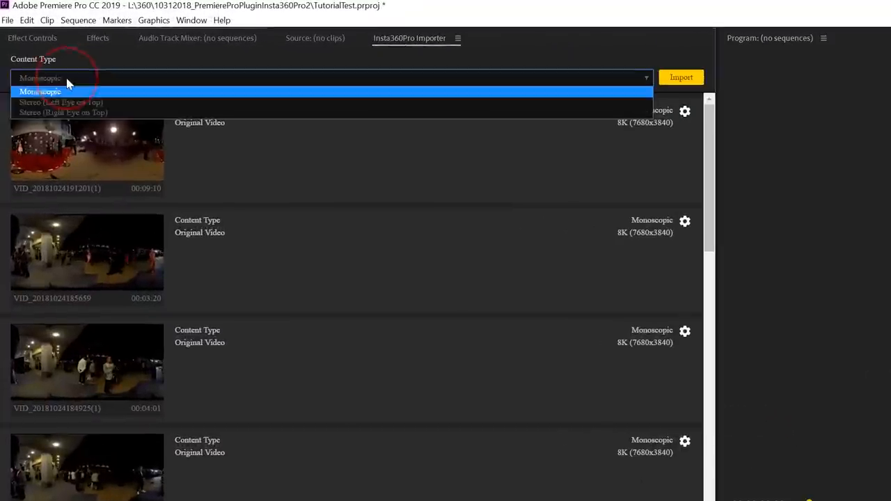
Set Content Type to Stereo (Left Eye on Top) and review a clip's file properties.
{"action": "left_click", "coordinate": [63, 103]}
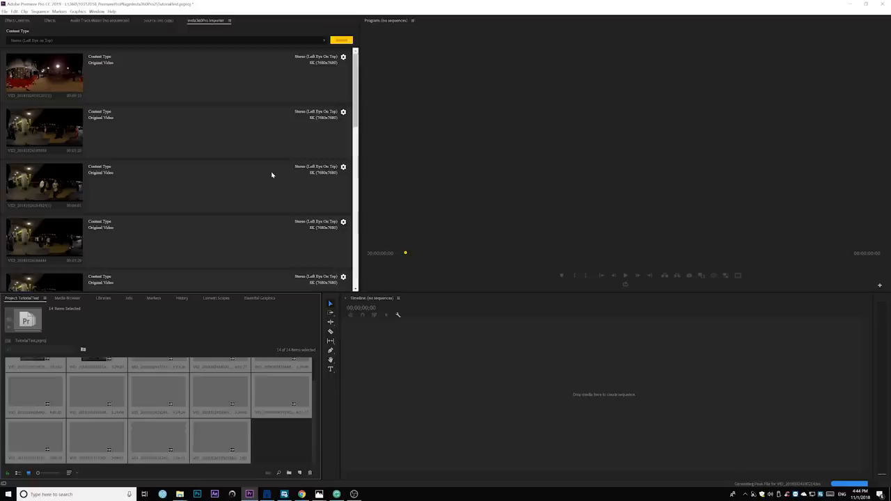
{"action": "mouse_move", "coordinate": [108, 106]}
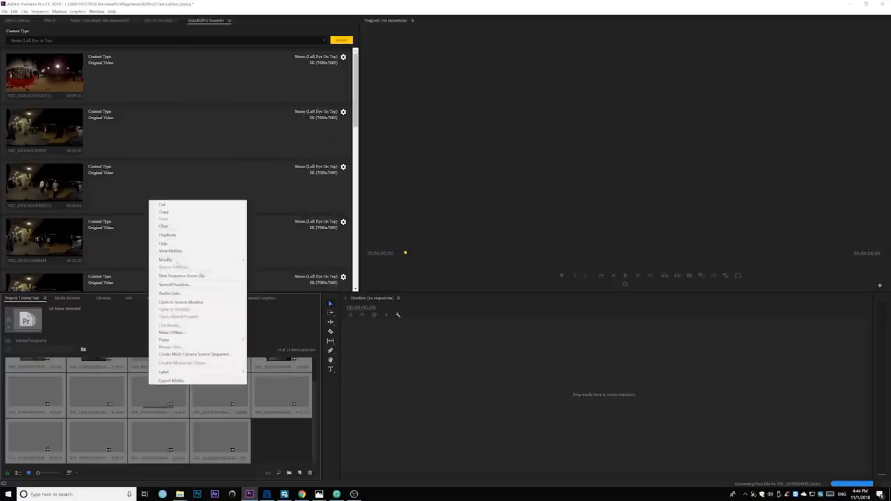
{"action": "left_click", "coordinate": [170, 347]}
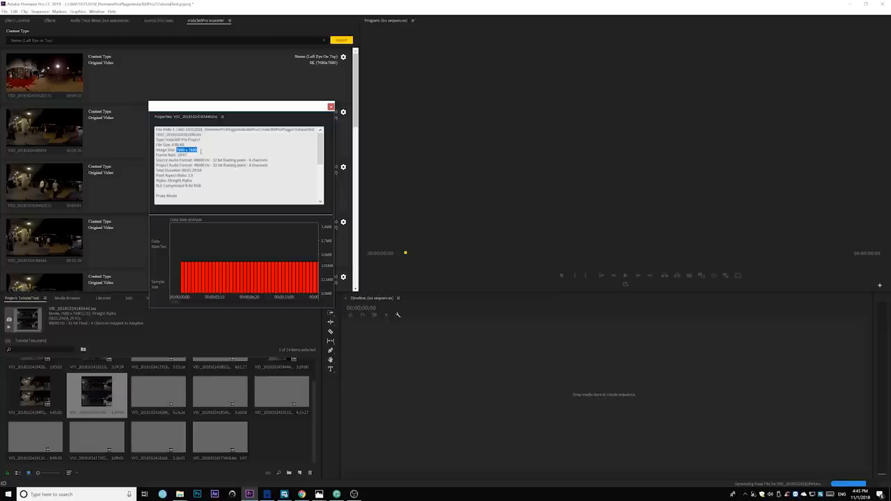
{"action": "left_click", "coordinate": [331, 106]}
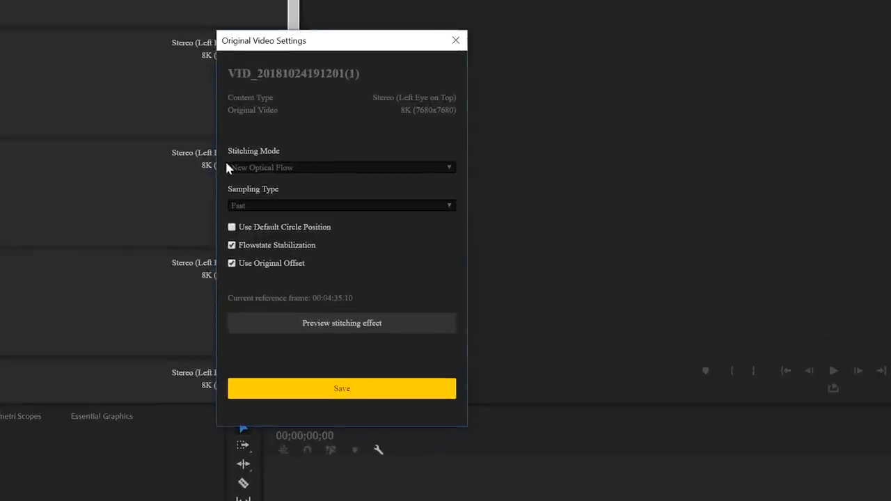
{"action": "mouse_move", "coordinate": [270, 175]}
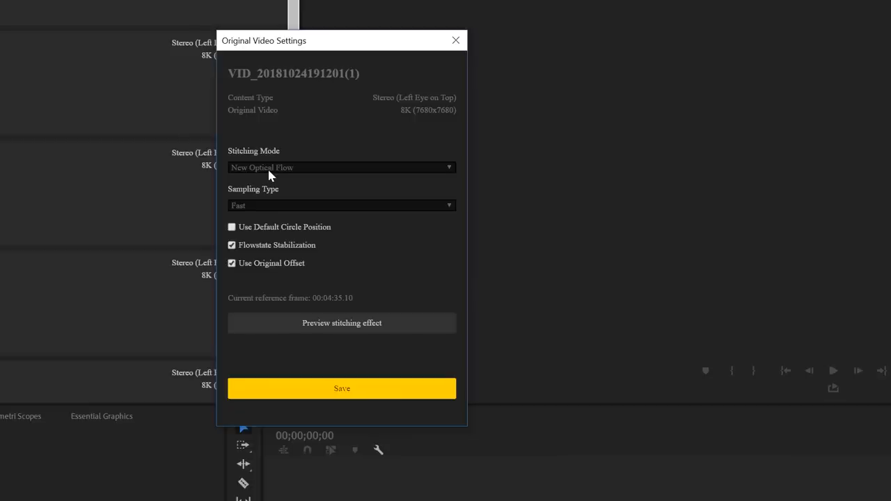
{"action": "left_click", "coordinate": [341, 167]}
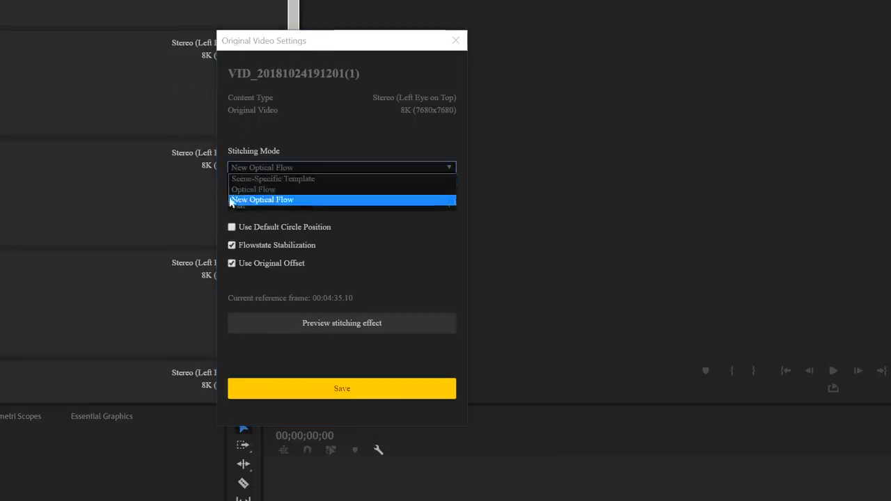
{"action": "left_click", "coordinate": [254, 189]}
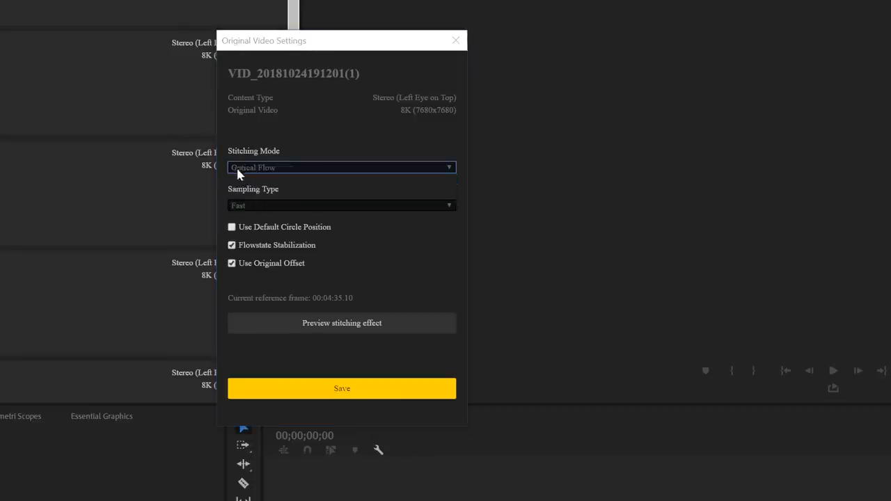
{"action": "left_click", "coordinate": [342, 167]}
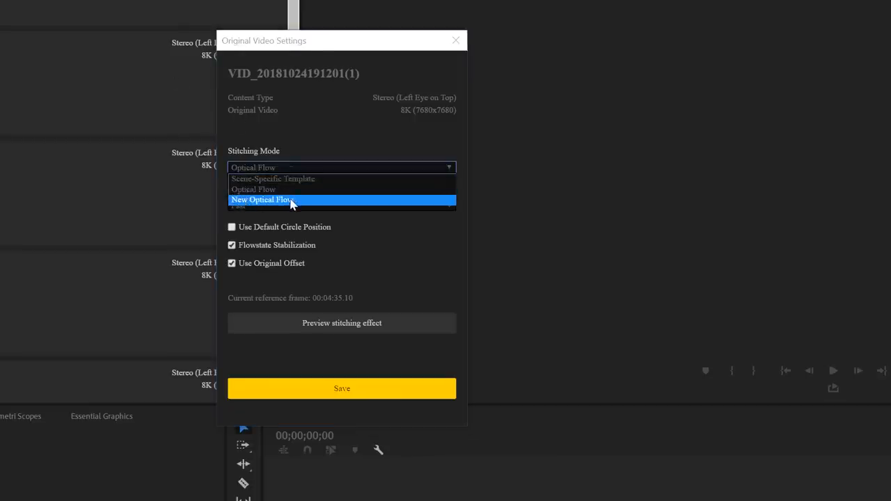
{"action": "mouse_move", "coordinate": [274, 200]}
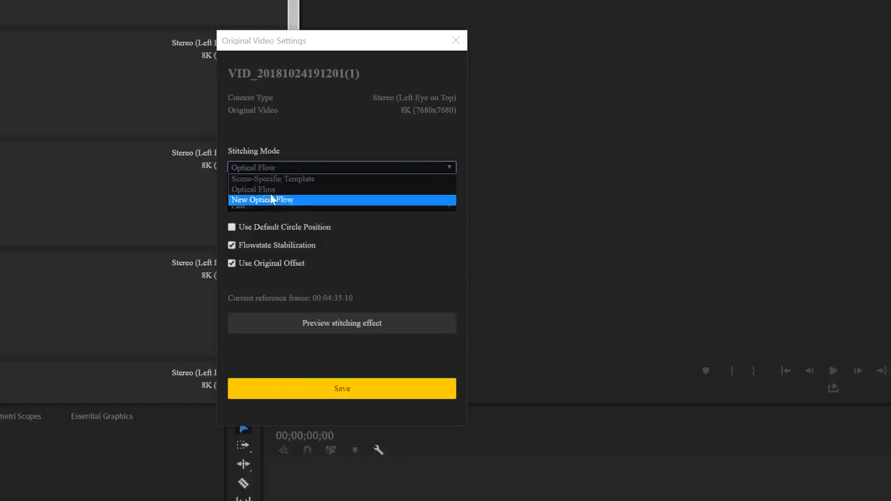
{"action": "mouse_move", "coordinate": [254, 194]}
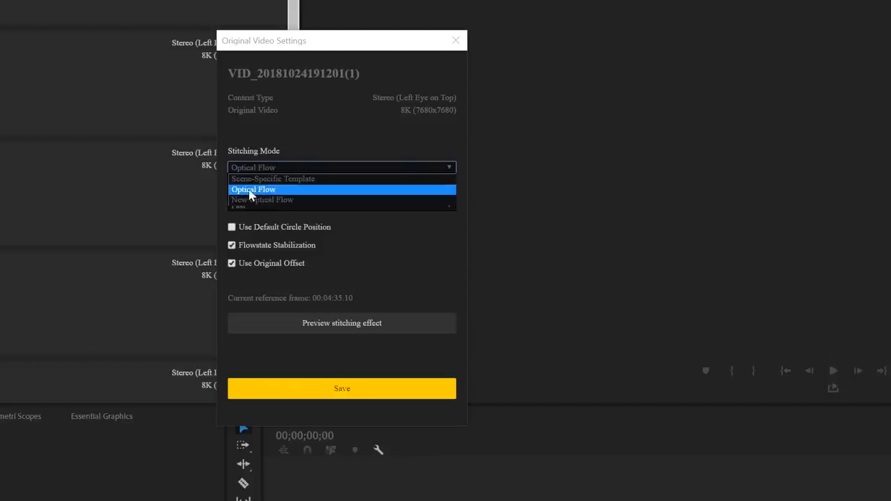
{"action": "mouse_move", "coordinate": [245, 204]}
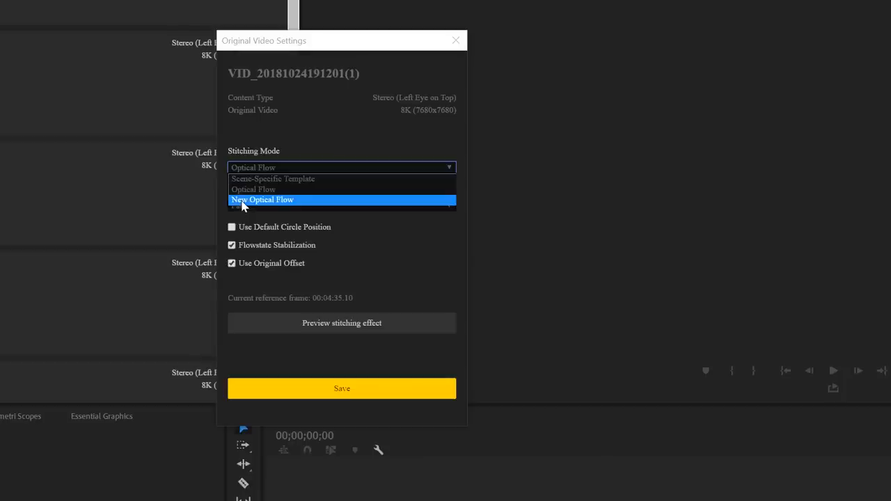
{"action": "mouse_move", "coordinate": [243, 189]}
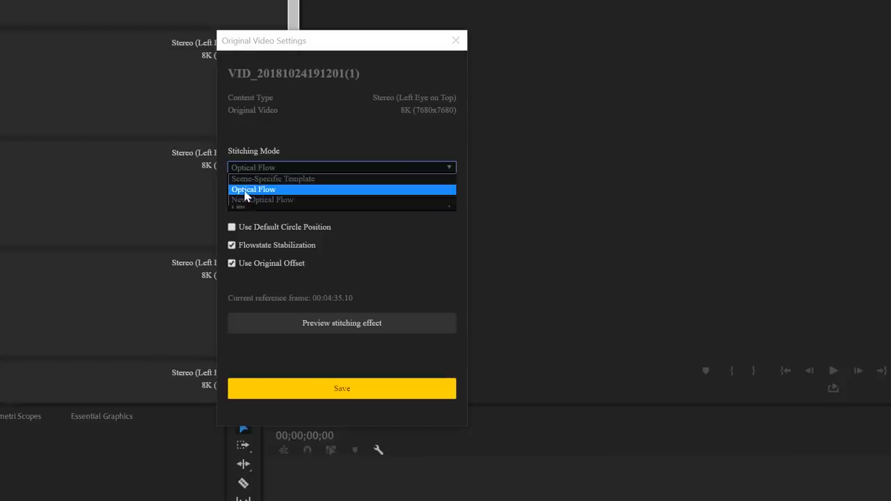
{"action": "left_click", "coordinate": [253, 189]}
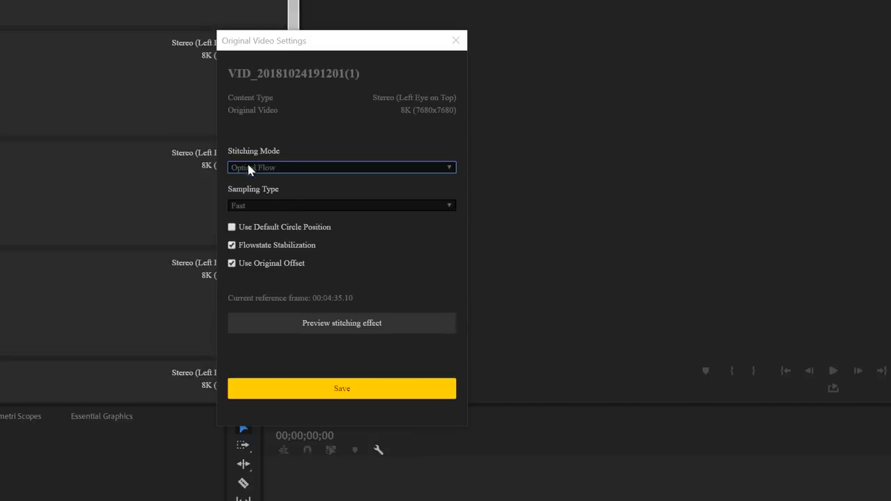
{"action": "left_click", "coordinate": [341, 167]}
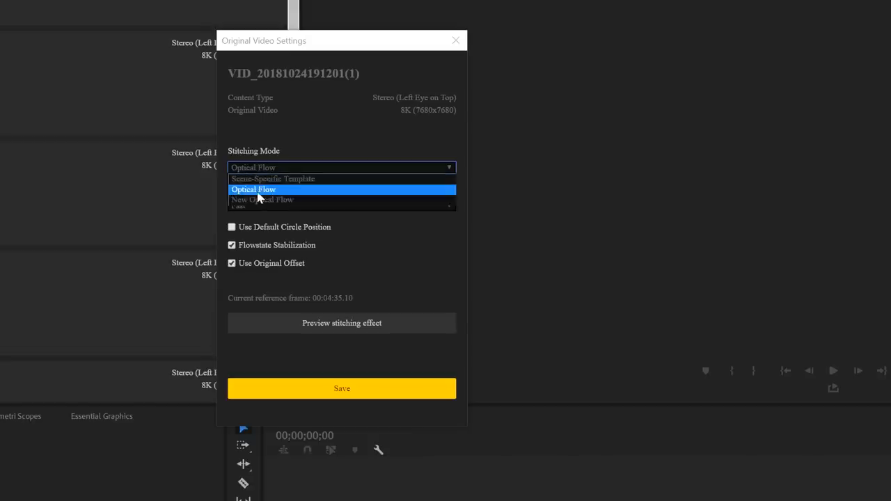
{"action": "left_click", "coordinate": [254, 189]}
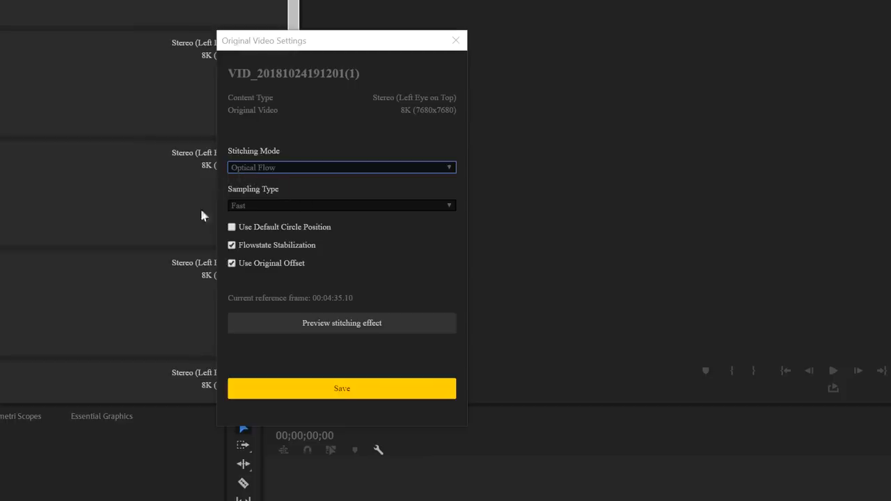
Try Slow sampling, keep Fast, and switch off Flowstate Stabilization for the clip.
{"action": "left_click", "coordinate": [341, 205]}
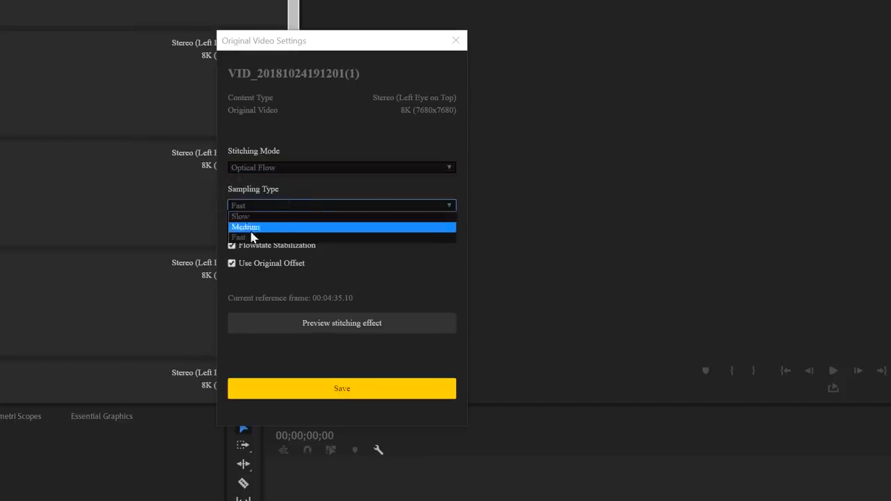
{"action": "mouse_move", "coordinate": [250, 221]}
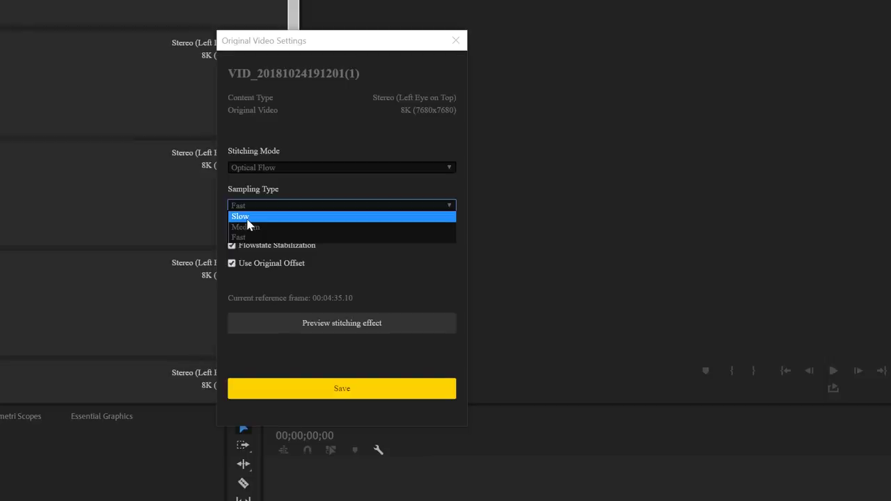
{"action": "left_click", "coordinate": [240, 217]}
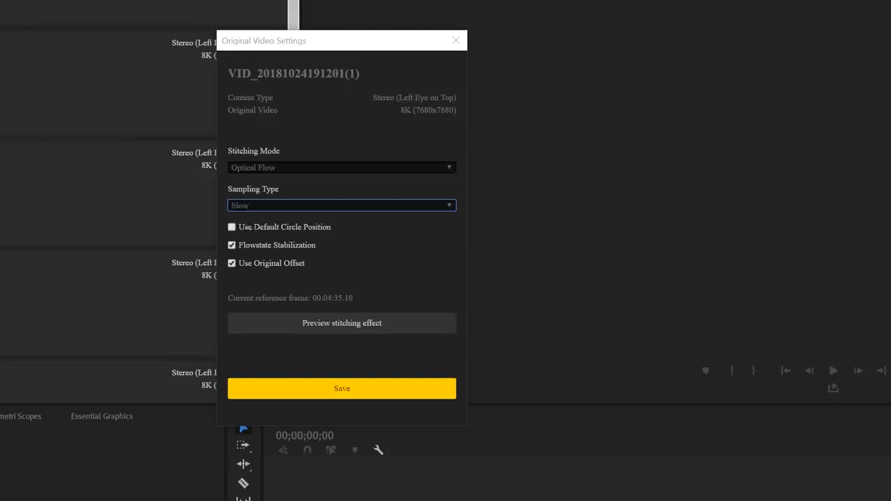
{"action": "left_click", "coordinate": [341, 206]}
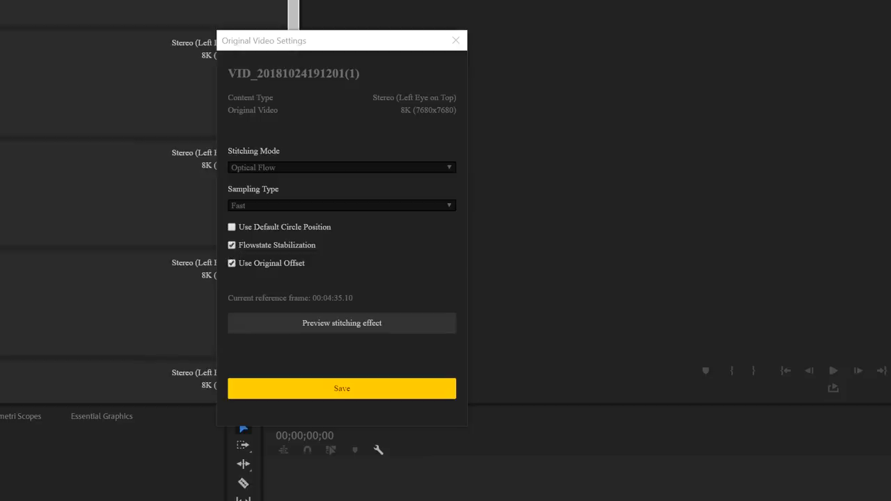
{"action": "left_click", "coordinate": [231, 245]}
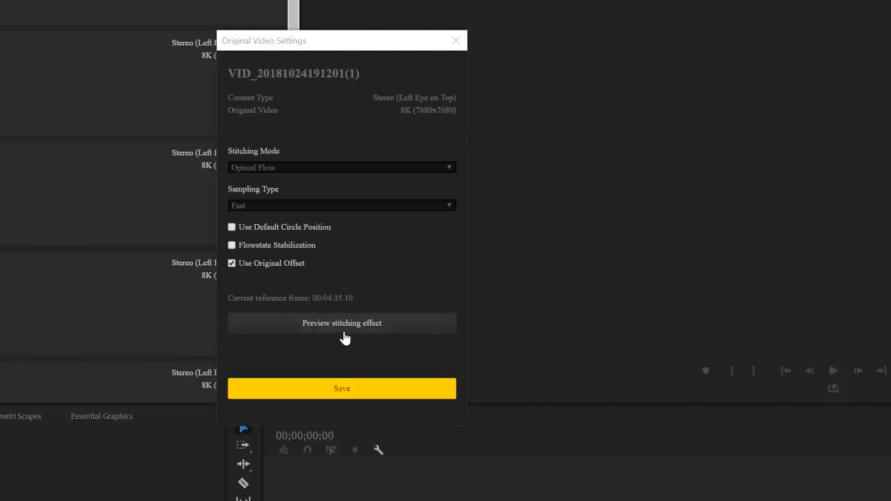
{"action": "mouse_move", "coordinate": [335, 334]}
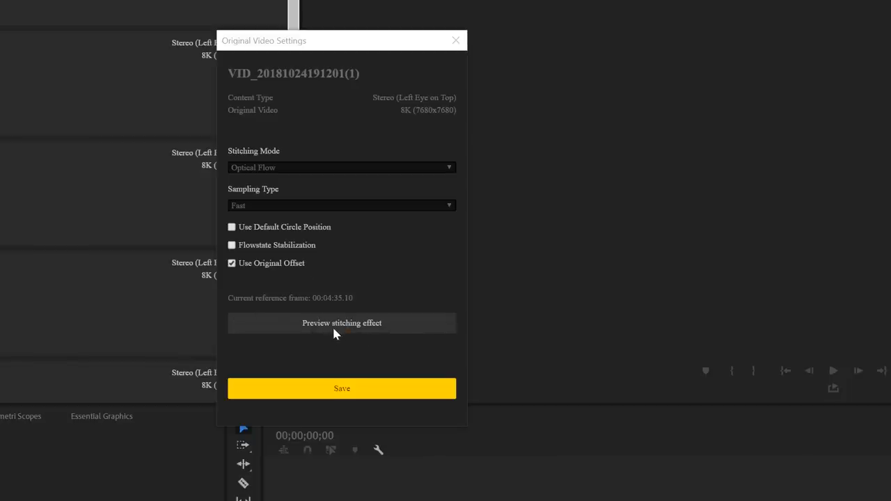
Preview the stitching result around 04:16 with Zenith Optimization switched on.
{"action": "left_click", "coordinate": [342, 323]}
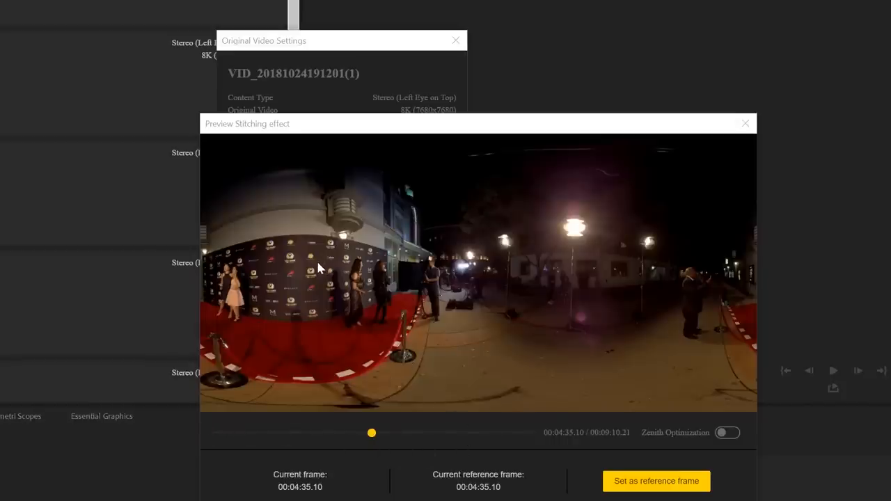
{"action": "mouse_move", "coordinate": [367, 403]}
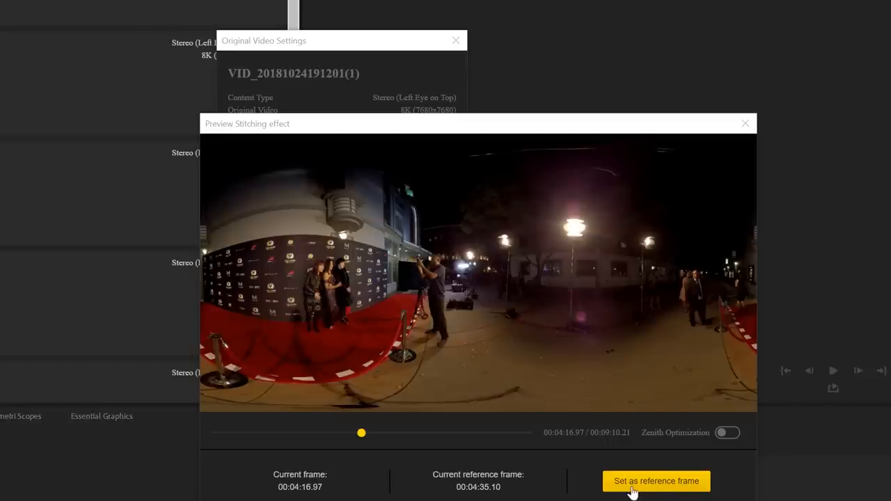
{"action": "mouse_move", "coordinate": [651, 443]}
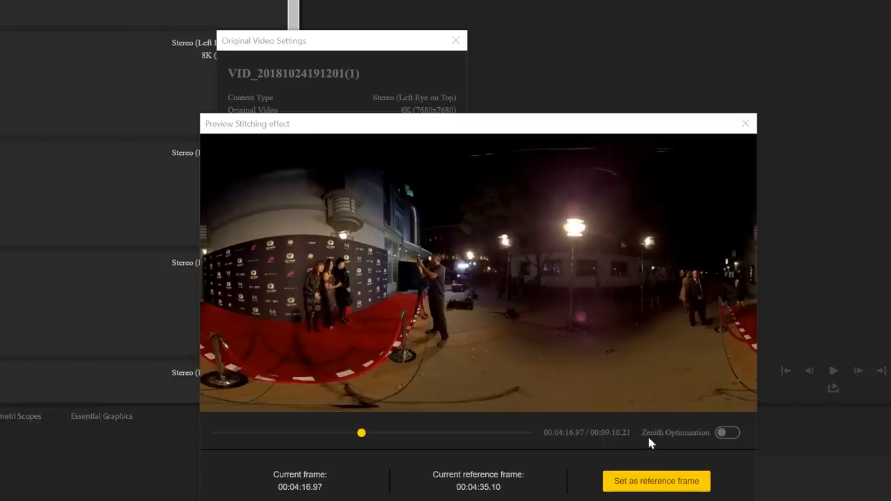
{"action": "mouse_move", "coordinate": [750, 445]}
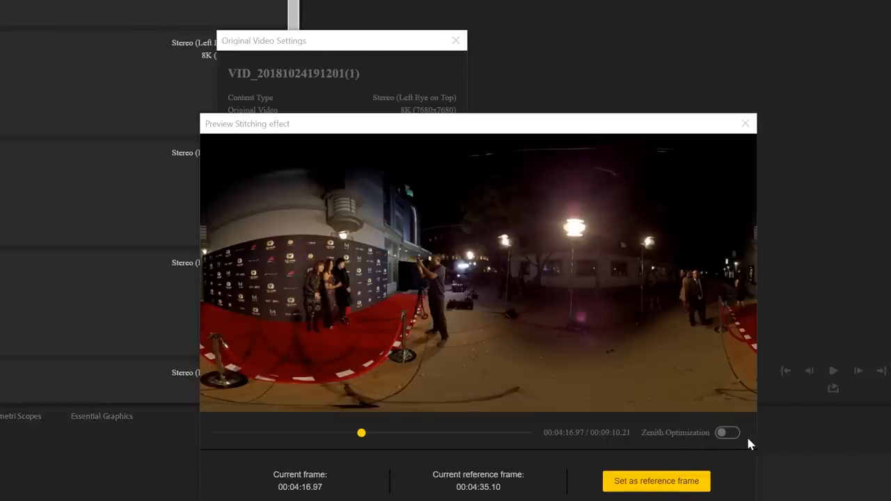
{"action": "left_click", "coordinate": [729, 431]}
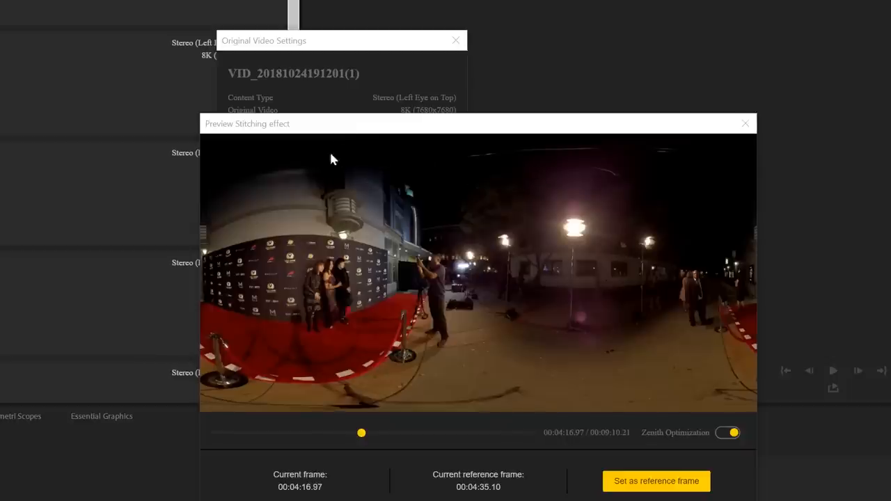
{"action": "mouse_move", "coordinate": [552, 233]}
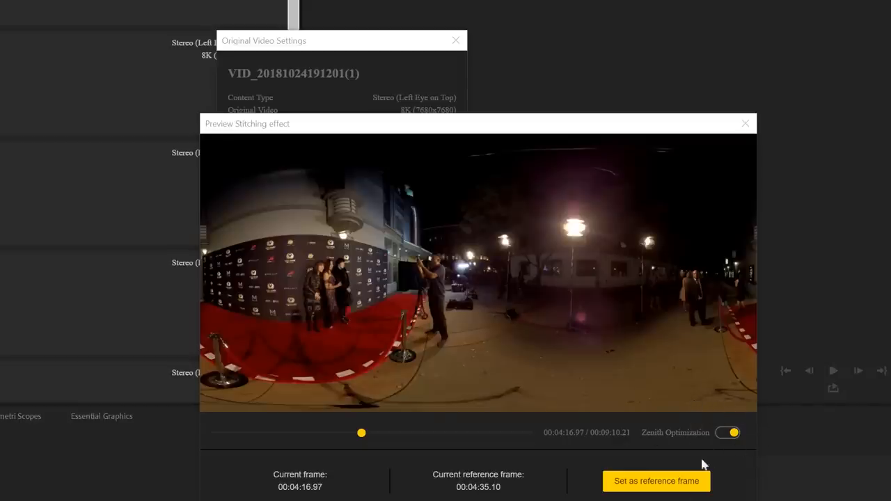
{"action": "mouse_move", "coordinate": [654, 490]}
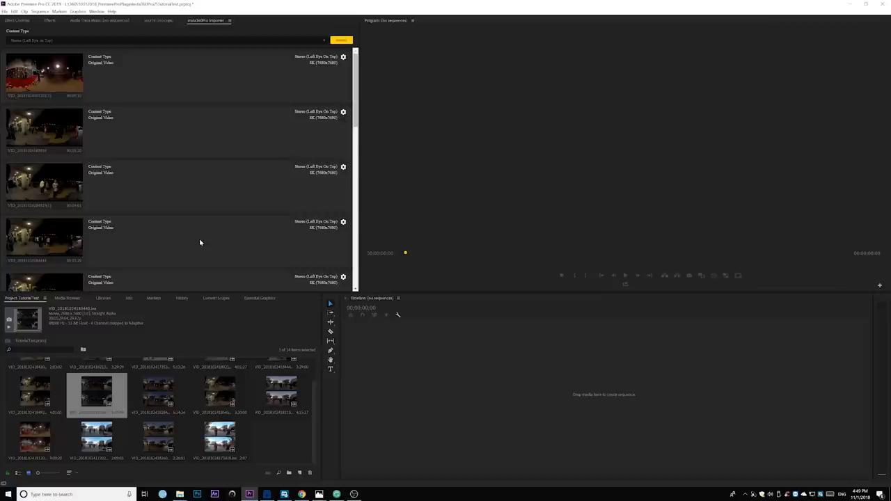
{"action": "mouse_move", "coordinate": [154, 244]}
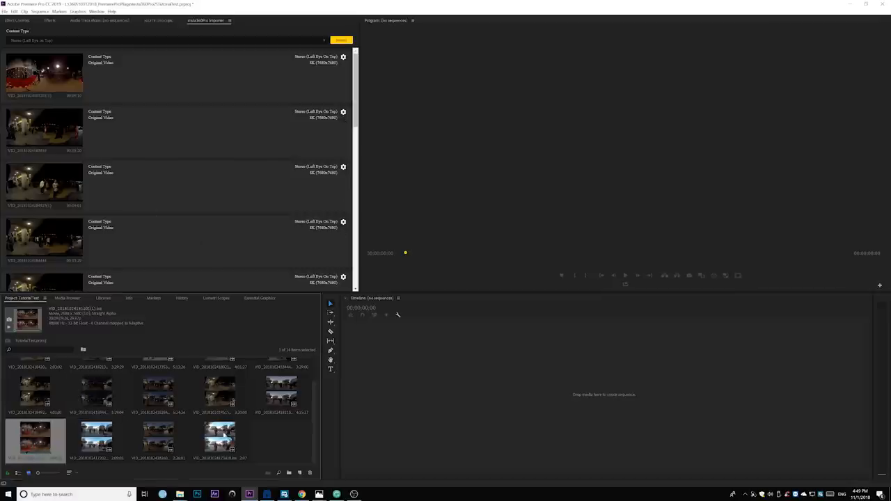
Create a sequence from the stereo clip and review its VR Properties: equirectangular, stereoscopic over/under.
{"action": "left_click", "coordinate": [220, 439]}
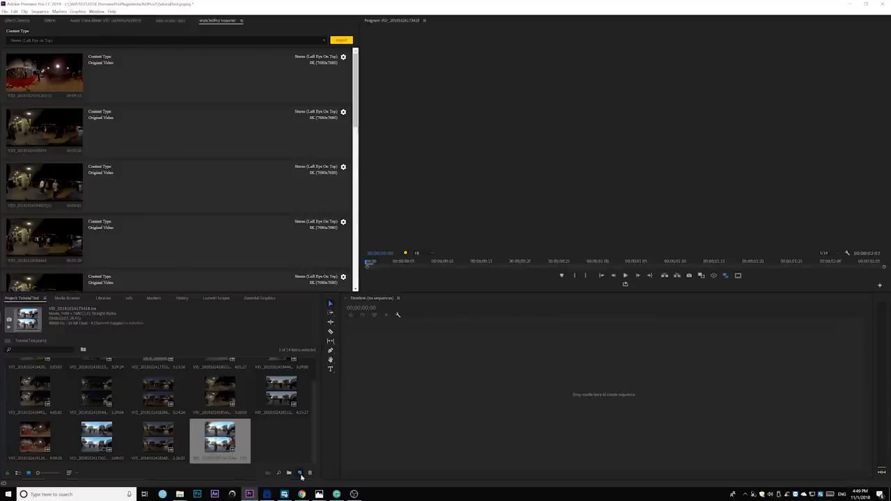
{"action": "left_click_drag", "start_coordinate": [220, 439], "coordinate": [522, 390]}
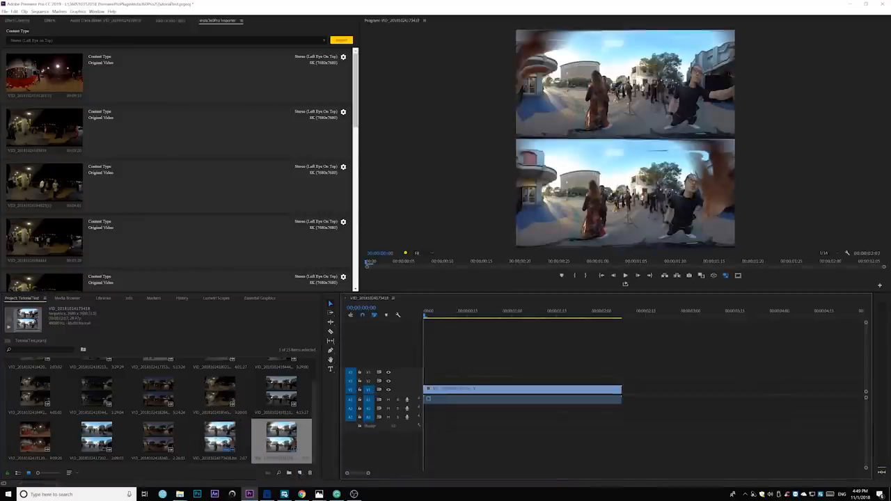
{"action": "left_click", "coordinate": [39, 21]}
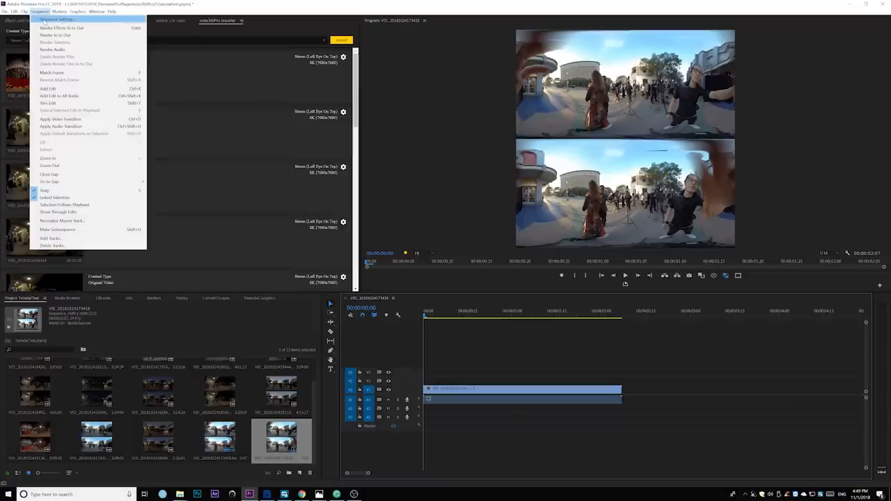
{"action": "left_click", "coordinate": [51, 20]}
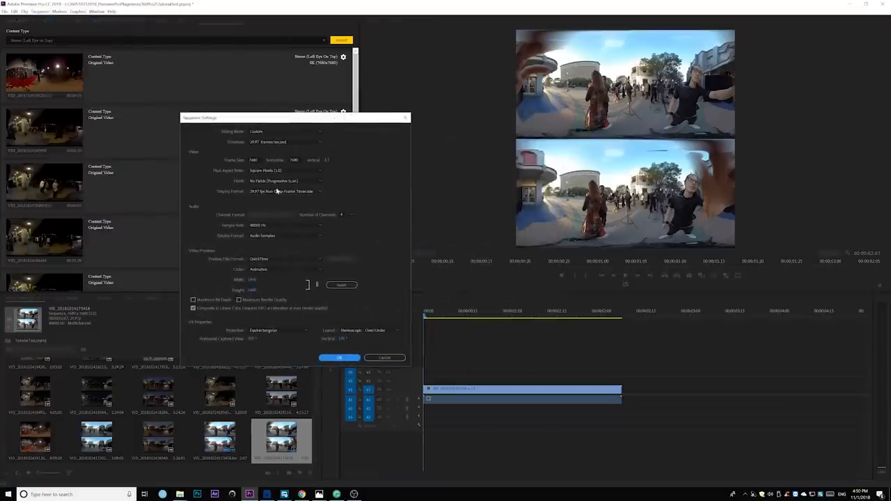
{"action": "mouse_move", "coordinate": [224, 234]}
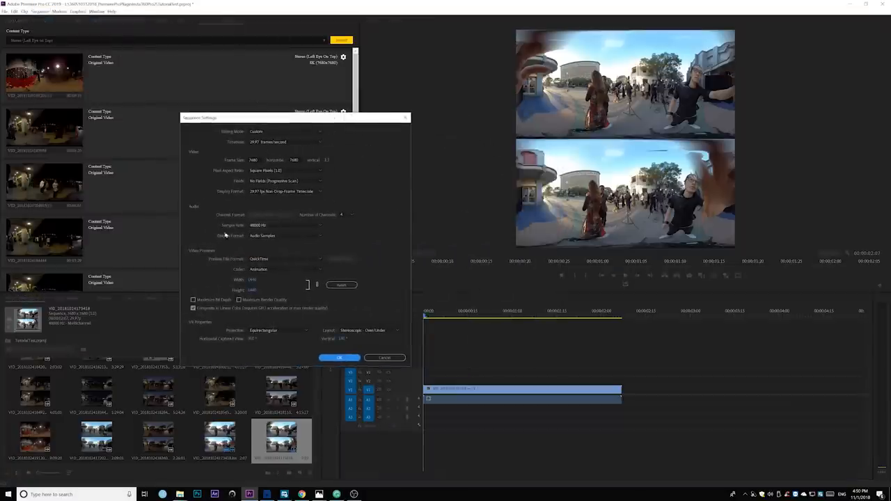
{"action": "left_click", "coordinate": [338, 357]}
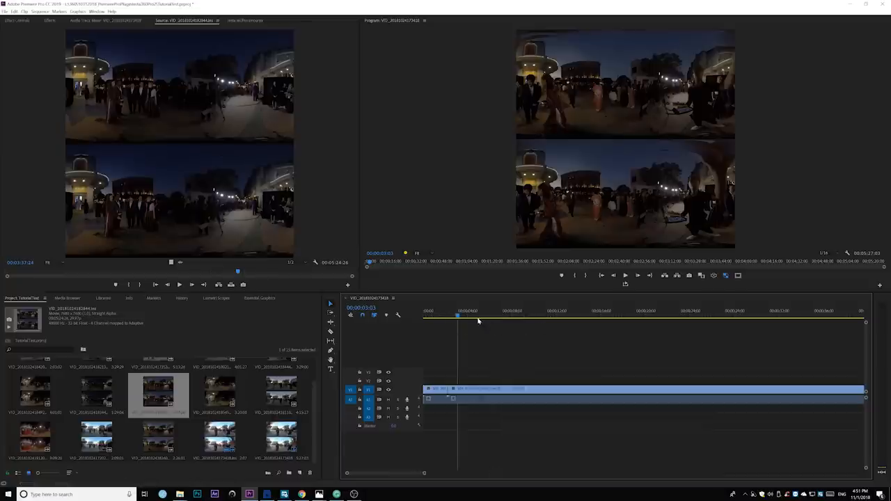
Move the playhead to several moments along the night clip to preview it.
{"action": "left_click", "coordinate": [671, 312]}
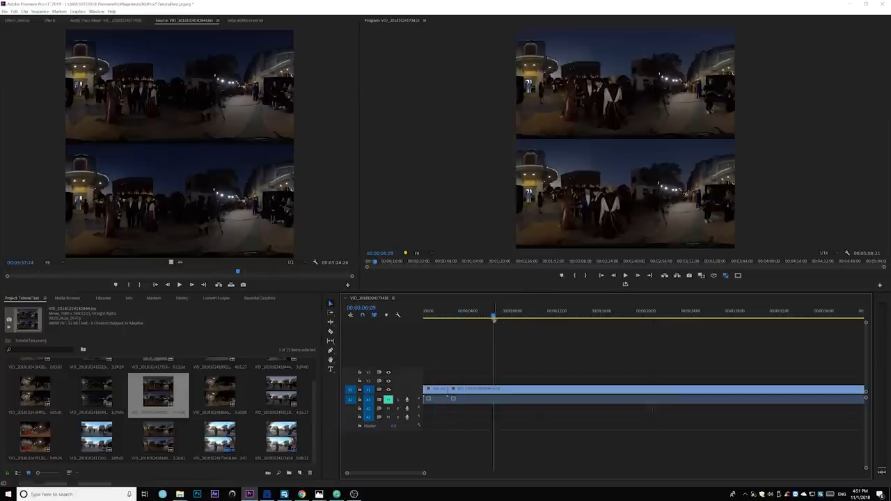
{"action": "left_click", "coordinate": [506, 316]}
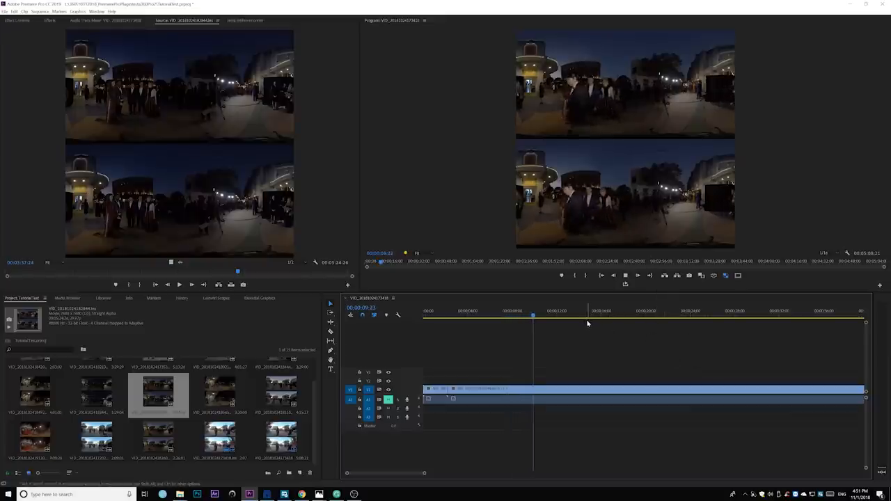
{"action": "left_click", "coordinate": [553, 314]}
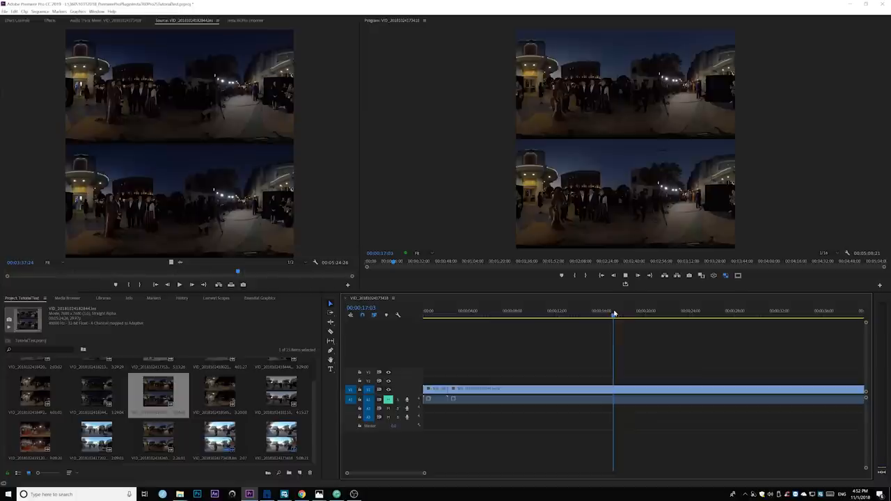
{"action": "left_click", "coordinate": [632, 316]}
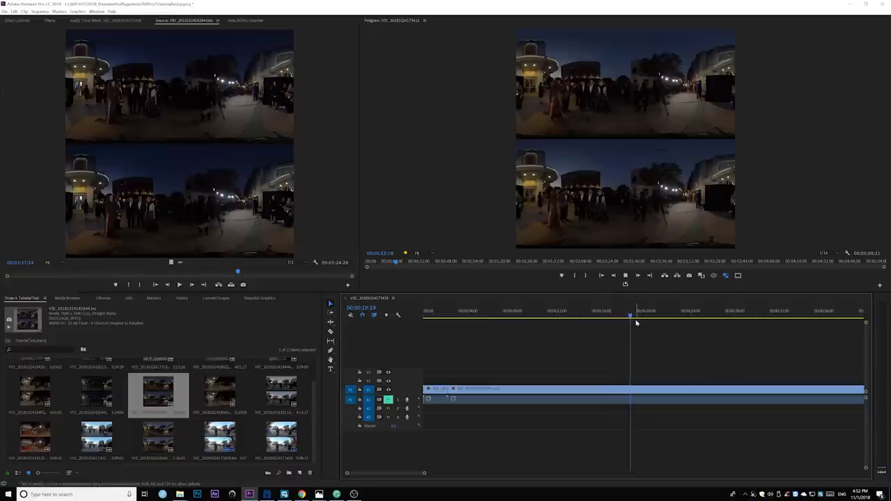
{"action": "left_click", "coordinate": [651, 314]}
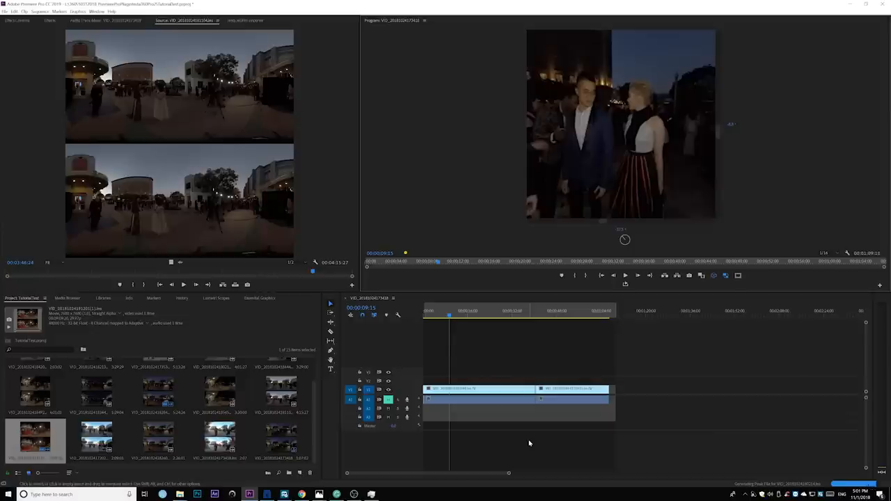
{"action": "mouse_move", "coordinate": [523, 374]}
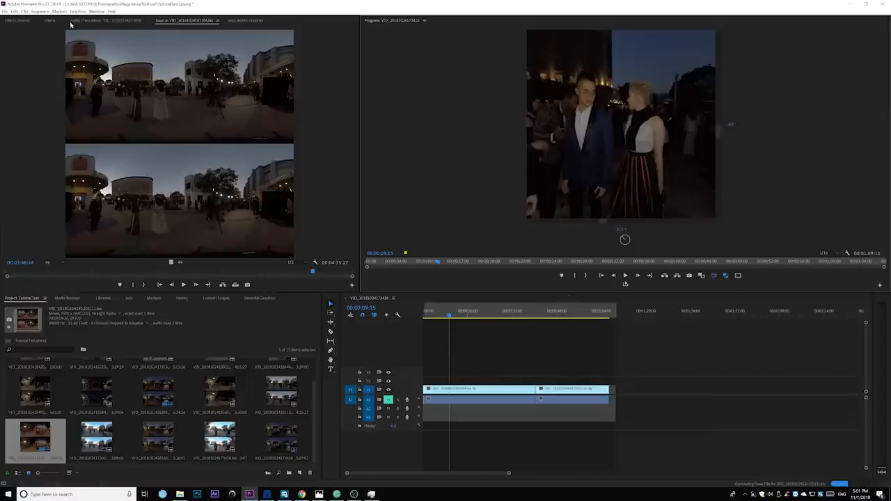
Apply an Immersive Video VR effect to the title clip and change the Program Monitor's VR display mode.
{"action": "left_click", "coordinate": [78, 11]}
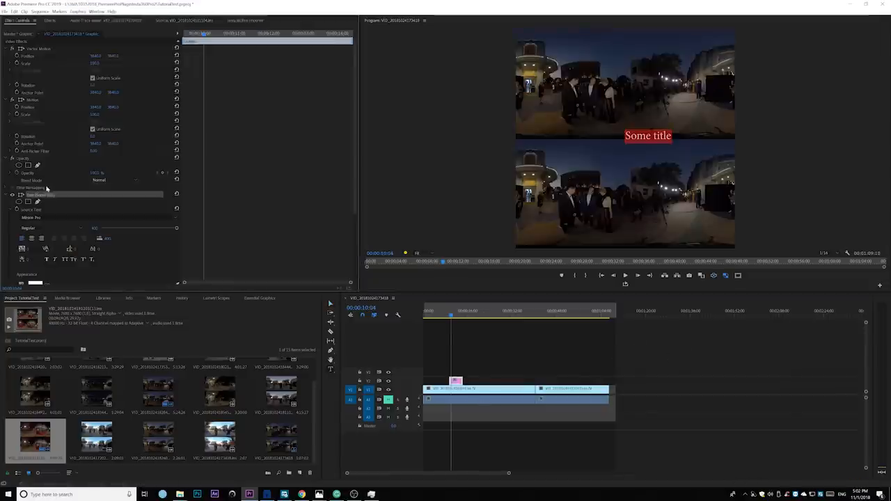
{"action": "left_click", "coordinate": [50, 21]}
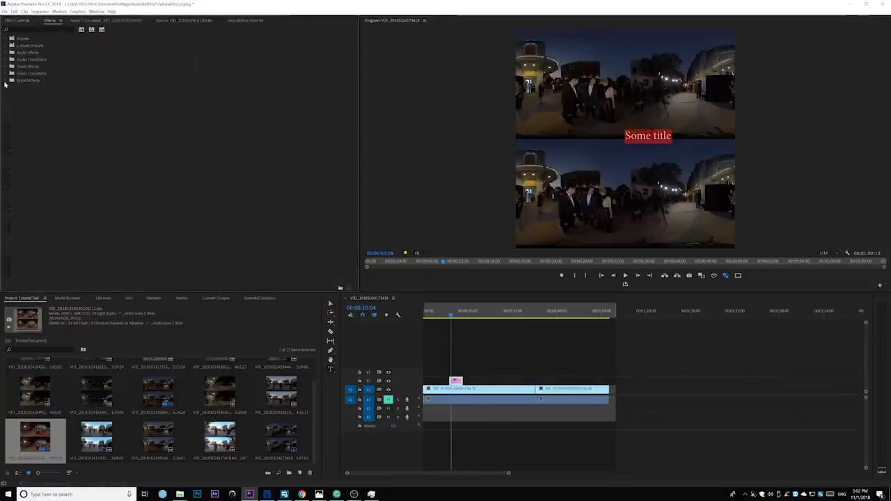
{"action": "left_click", "coordinate": [6, 79]}
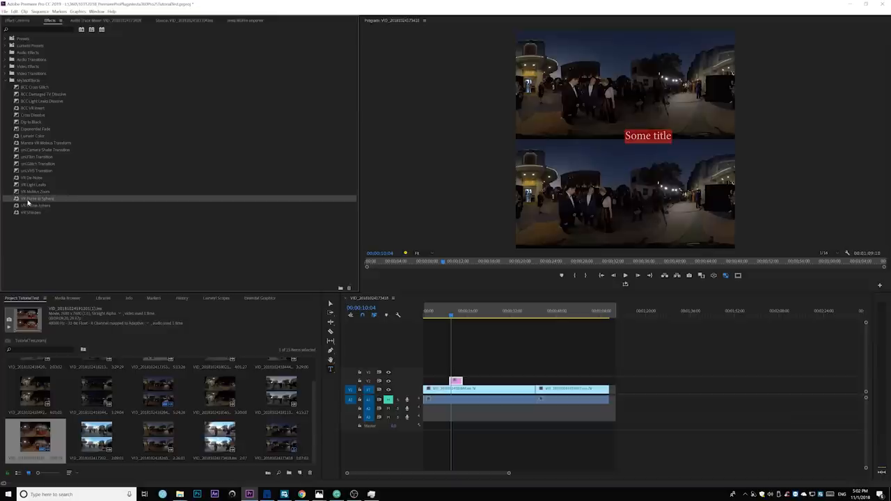
{"action": "left_click", "coordinate": [17, 21]}
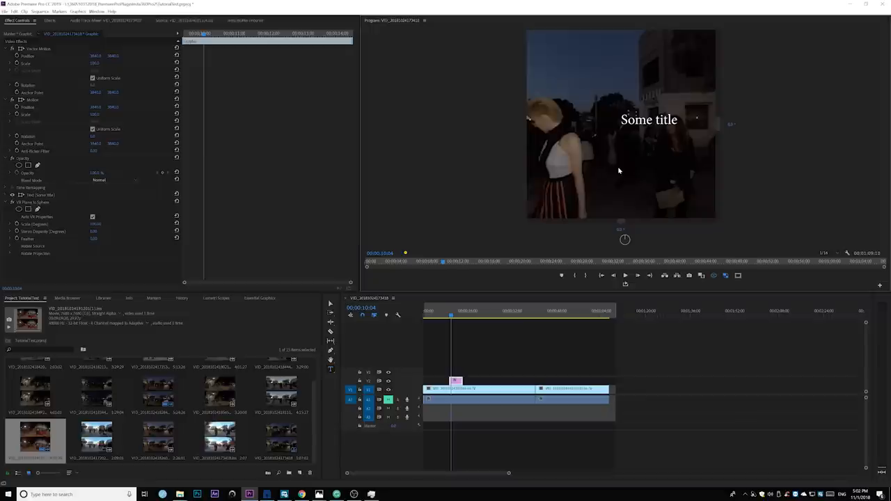
{"action": "right_click", "coordinate": [620, 170]}
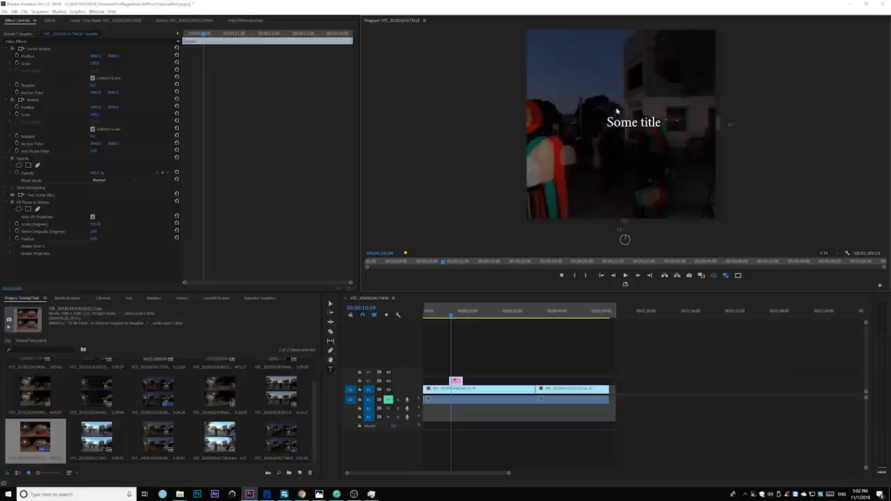
{"action": "mouse_move", "coordinate": [64, 186]}
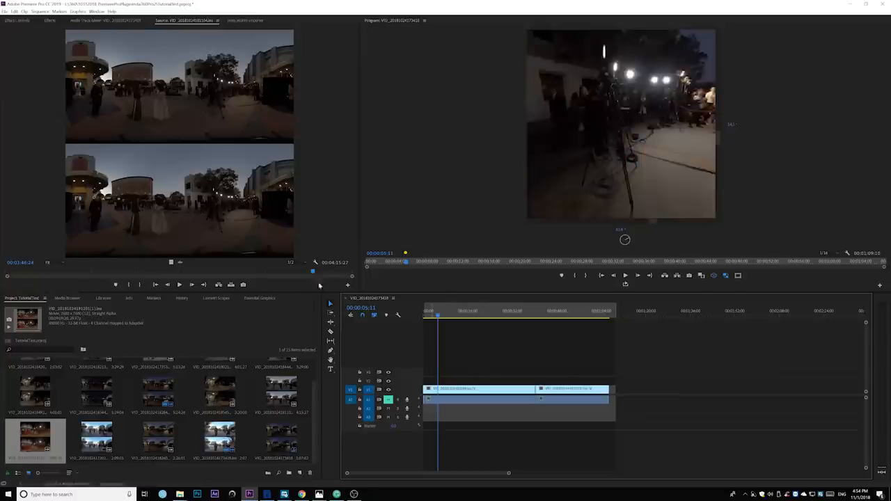
Set up a QuickTime DNxHR export with Match Source, flagged as stereoscopic VR video.
{"action": "left_click", "coordinate": [9, 19]}
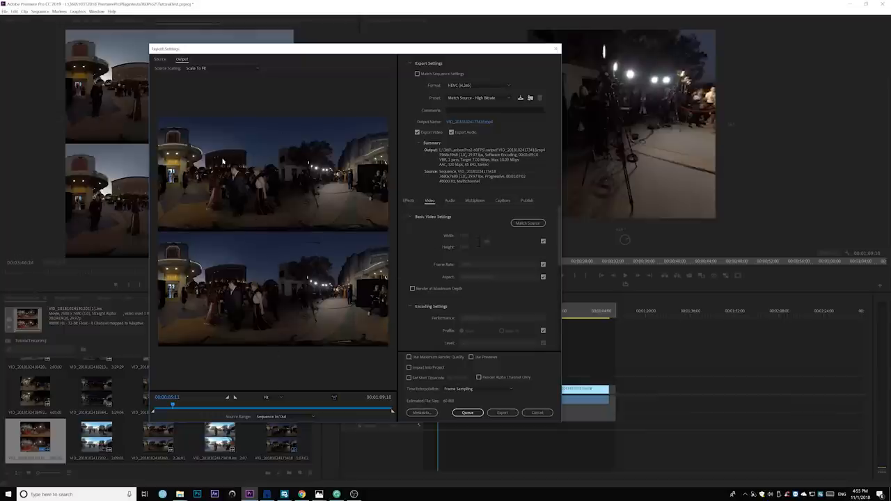
{"action": "mouse_move", "coordinate": [245, 197]}
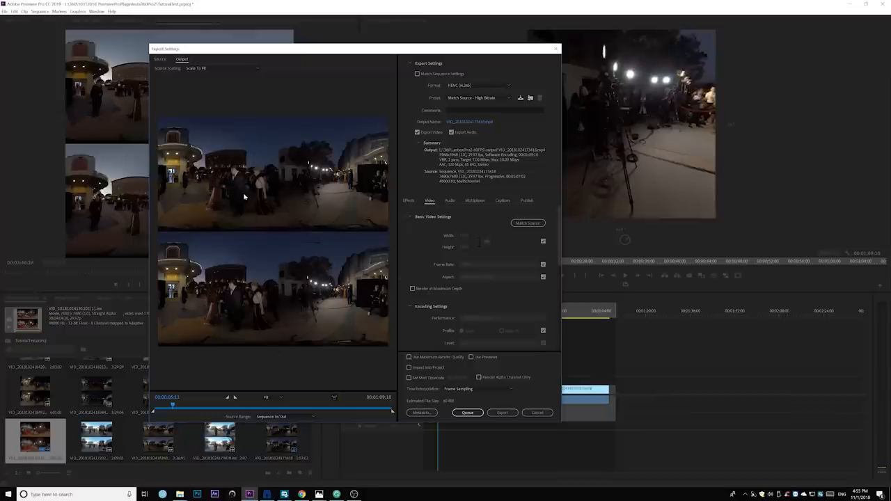
{"action": "mouse_move", "coordinate": [253, 203]}
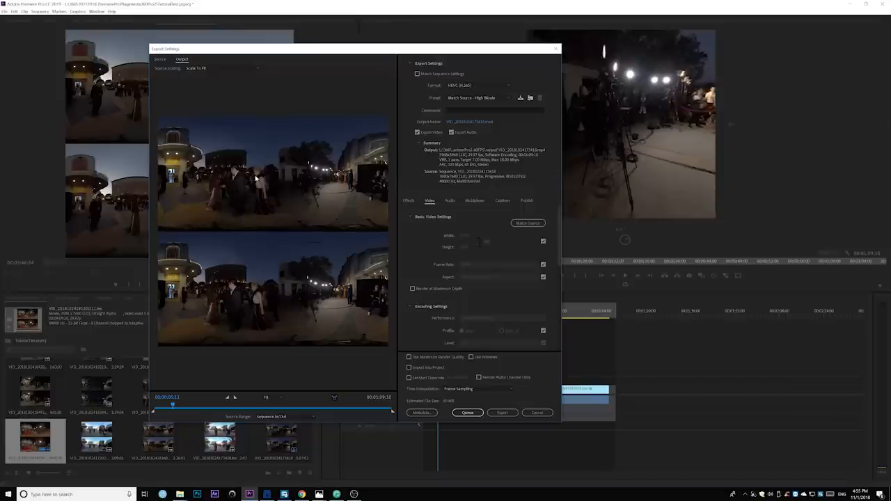
{"action": "mouse_move", "coordinate": [292, 213]}
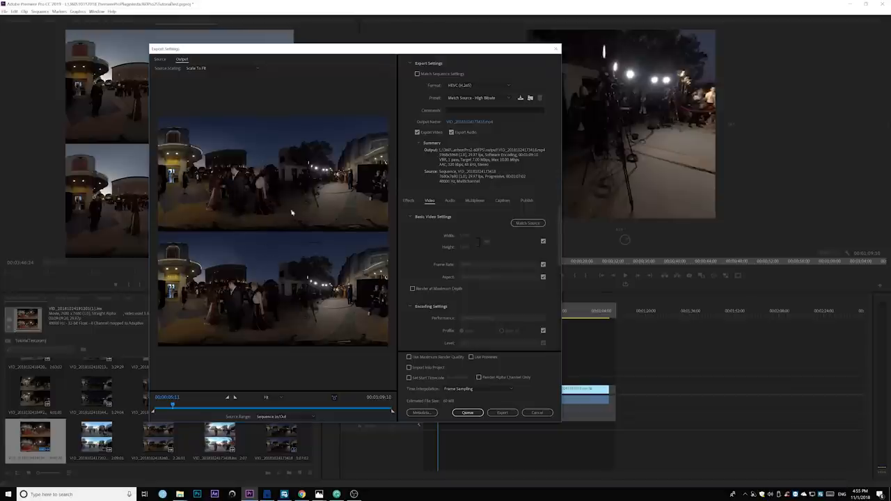
{"action": "mouse_move", "coordinate": [378, 69]}
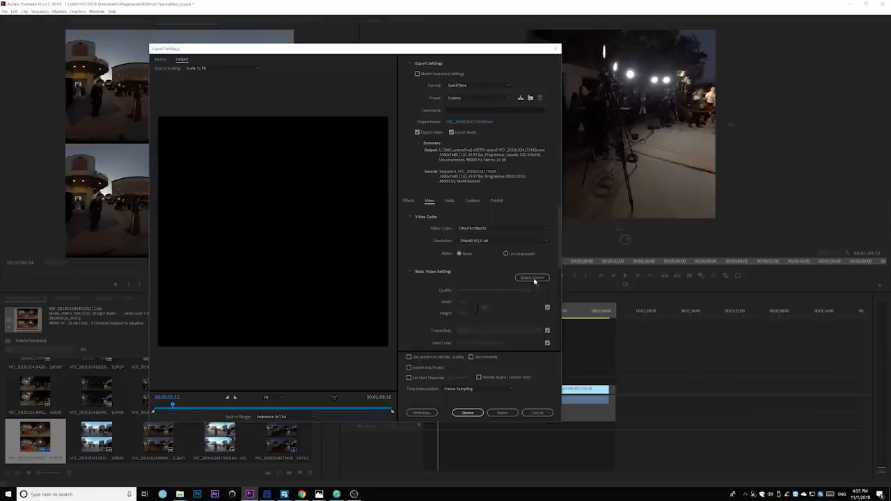
{"action": "left_click", "coordinate": [532, 278]}
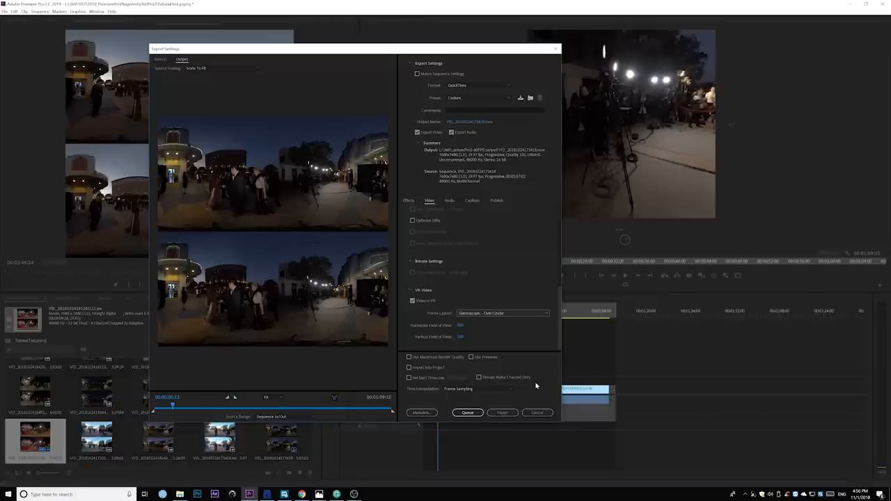
{"action": "mouse_move", "coordinate": [535, 387]}
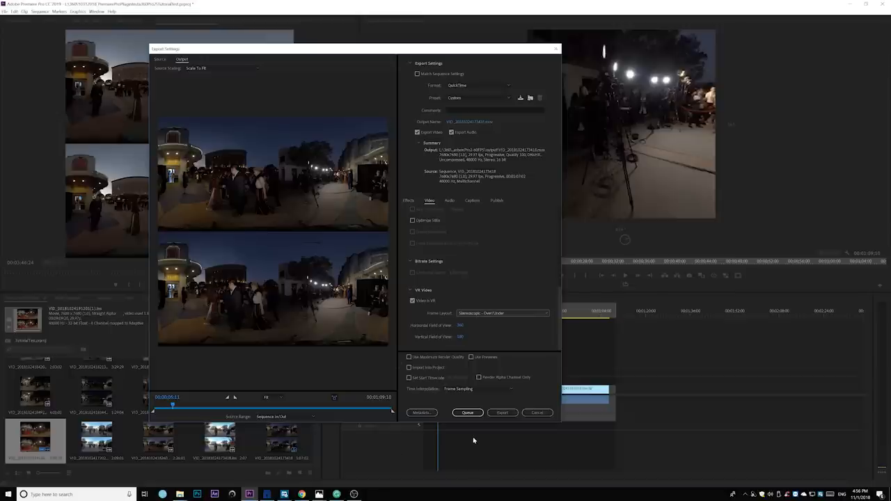
Start encoding the master file and watch CPU usage in Task Manager's Performance view.
{"action": "left_click", "coordinate": [515, 412]}
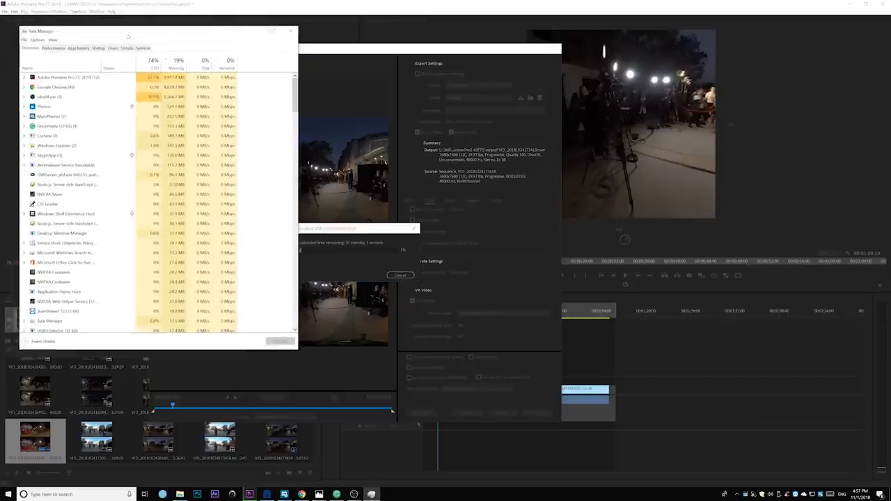
{"action": "left_click", "coordinate": [53, 52]}
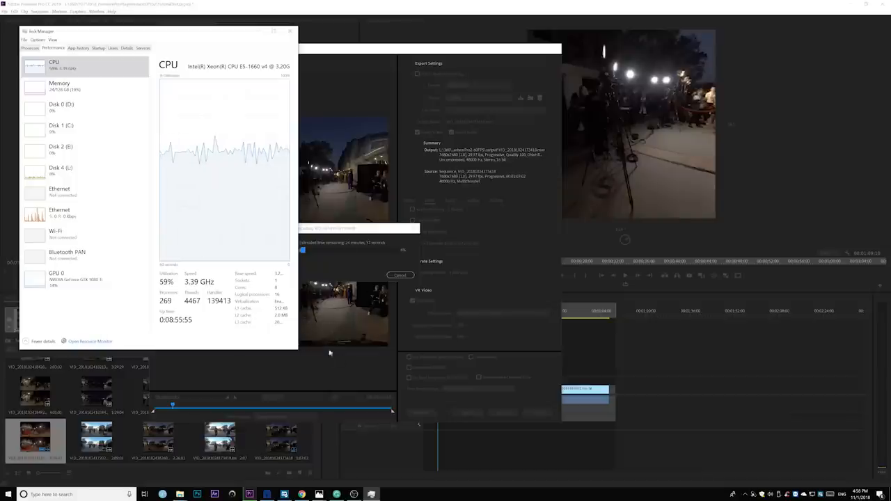
{"action": "mouse_move", "coordinate": [346, 342]}
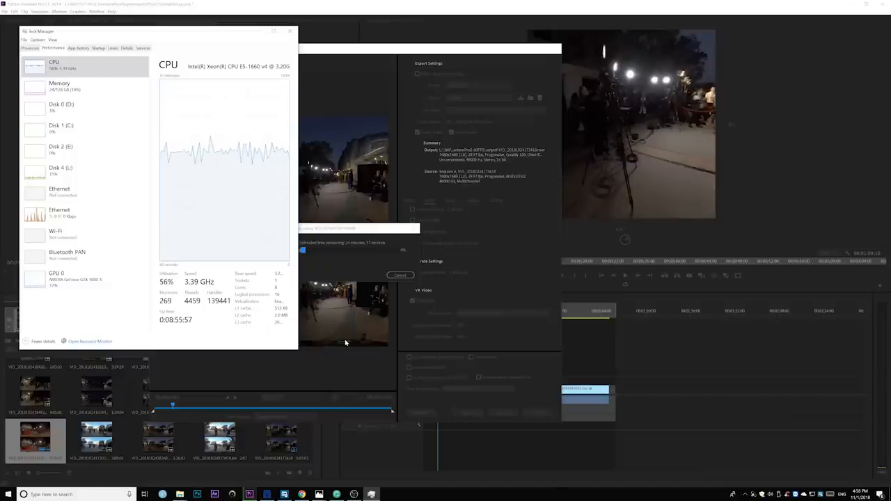